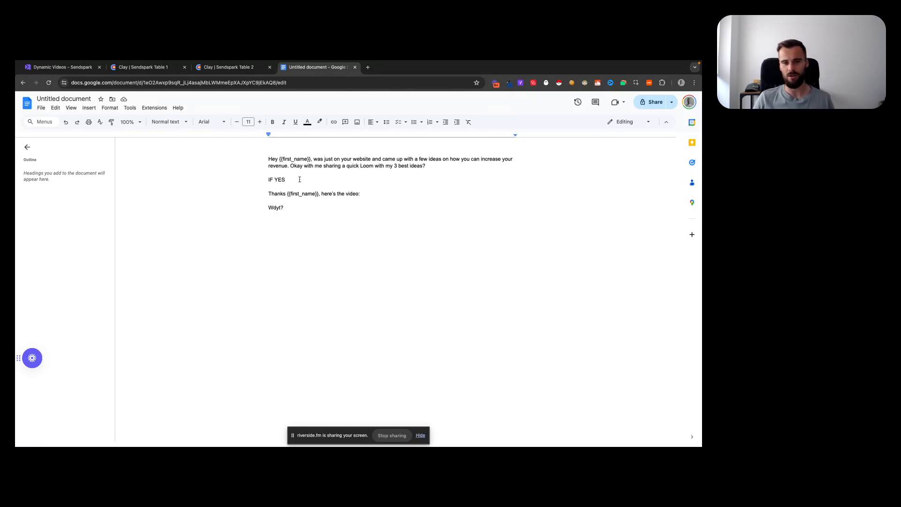
- Add the [LINK] placeholder after "here's the video:" in the outreach script, then return to Sendspark
left_click(286, 179)
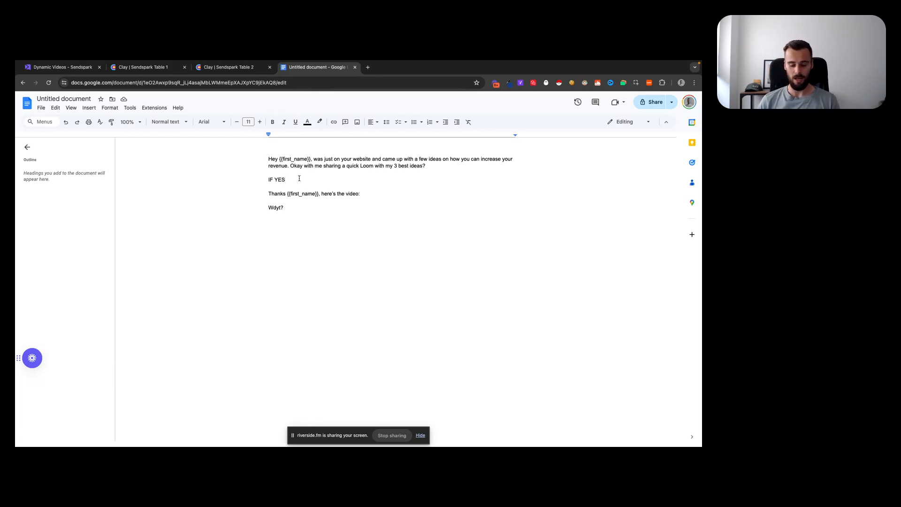
left_click(288, 180)
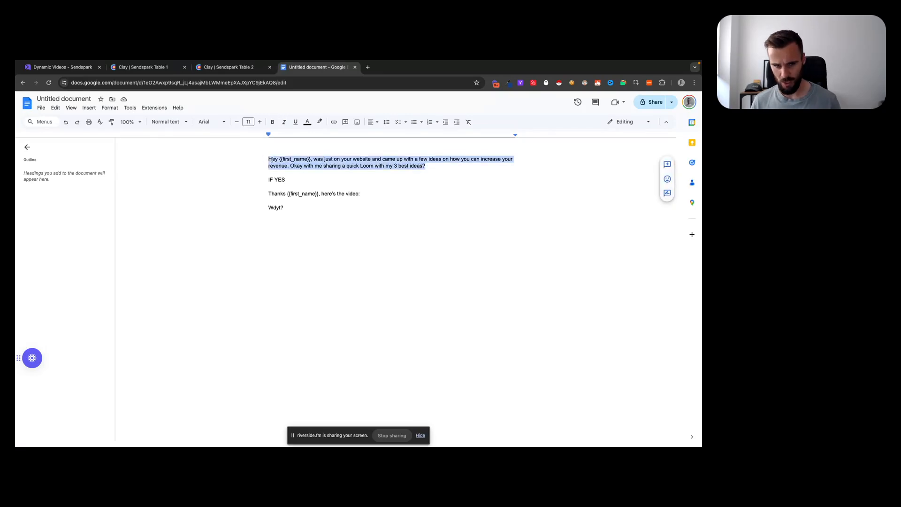
left_click(434, 168)
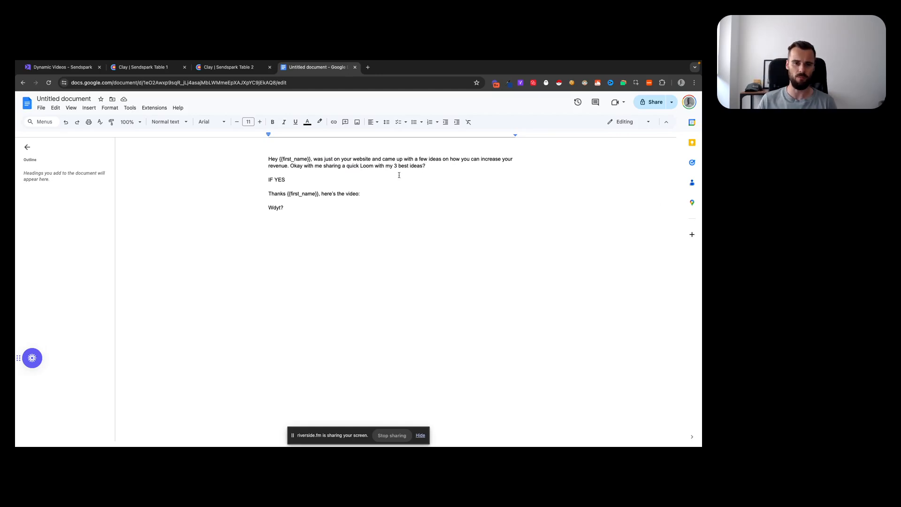
mouse_move(355, 211)
type(" [L")
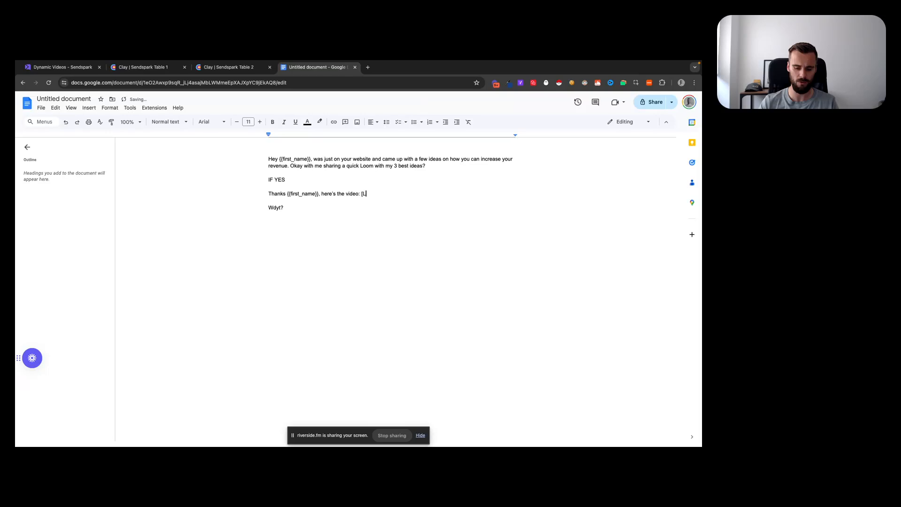
type("INK]")
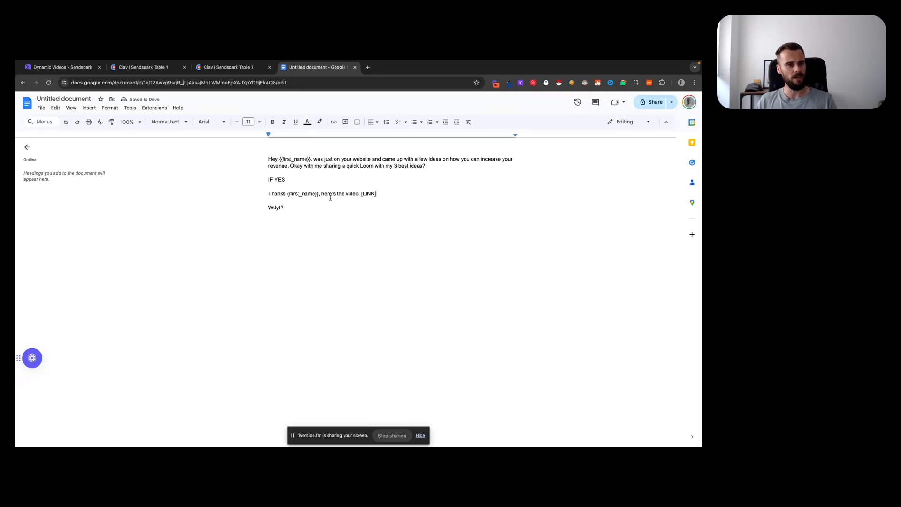
left_click(60, 67)
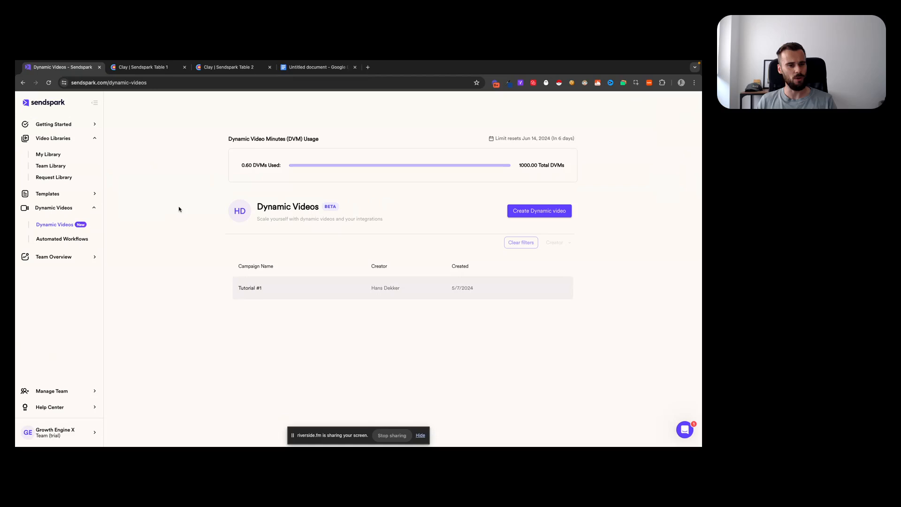
mouse_move(160, 209)
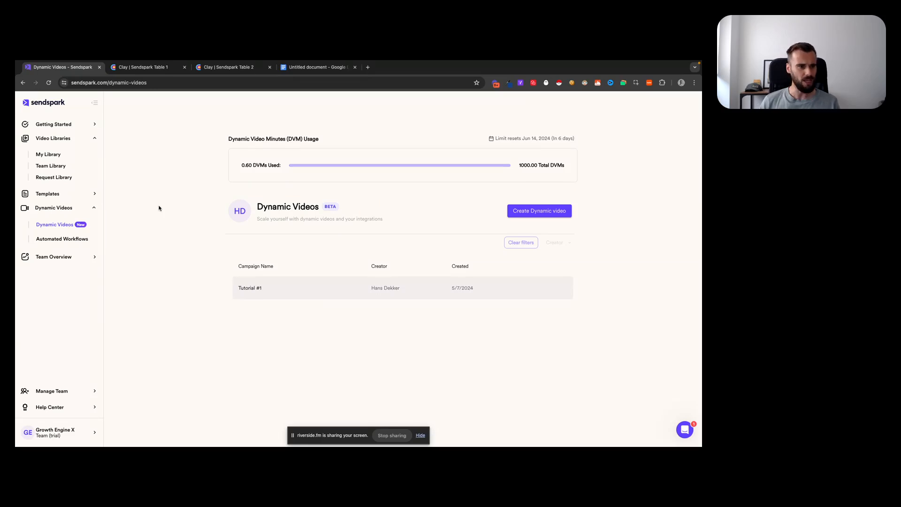
mouse_move(171, 197)
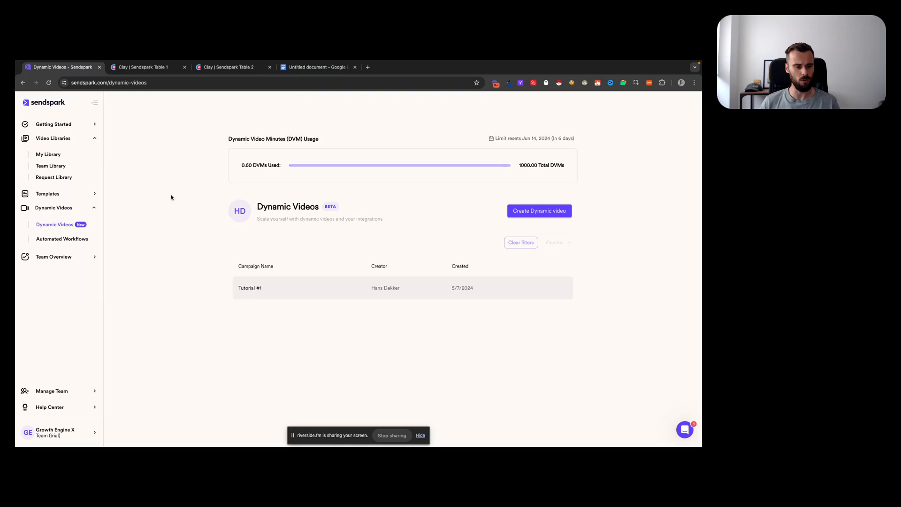
mouse_move(167, 196)
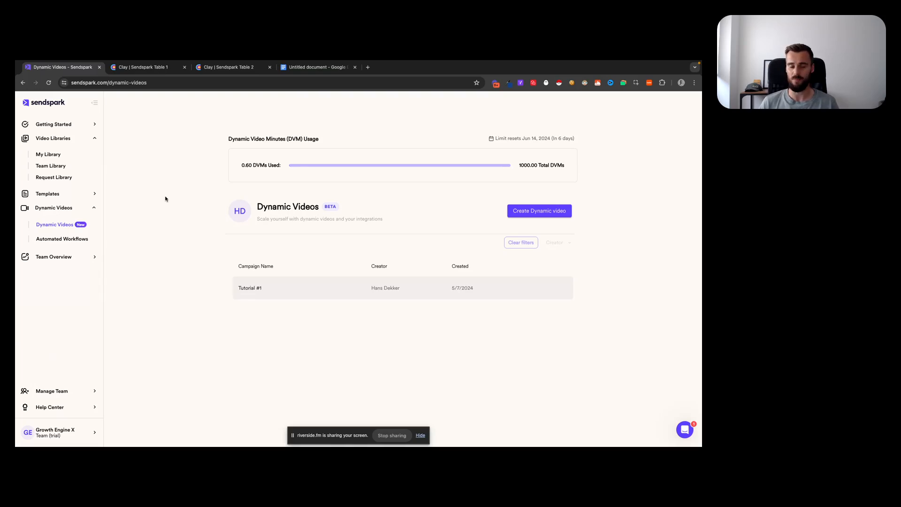
mouse_move(163, 203)
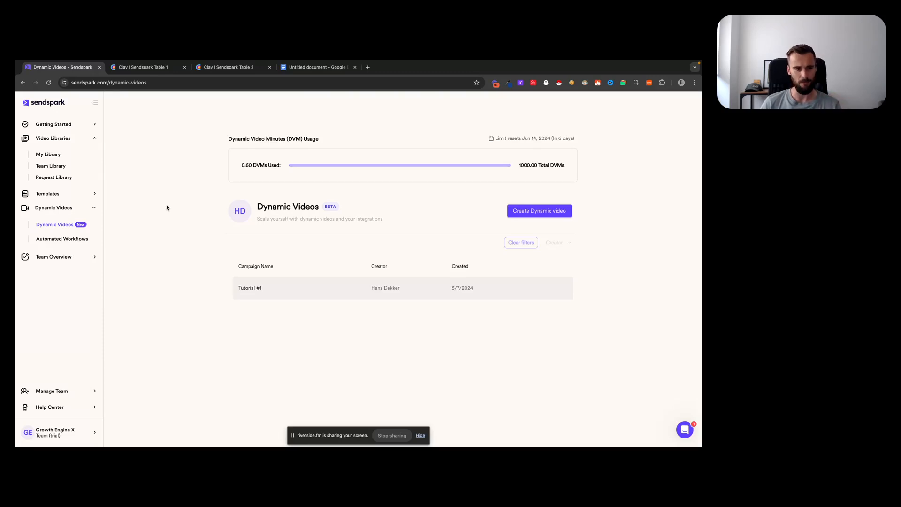
mouse_move(162, 212)
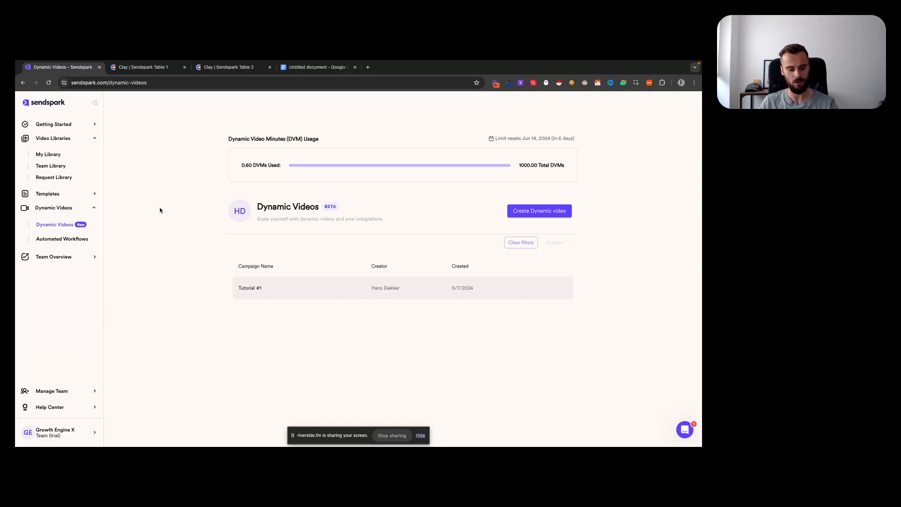
mouse_move(170, 215)
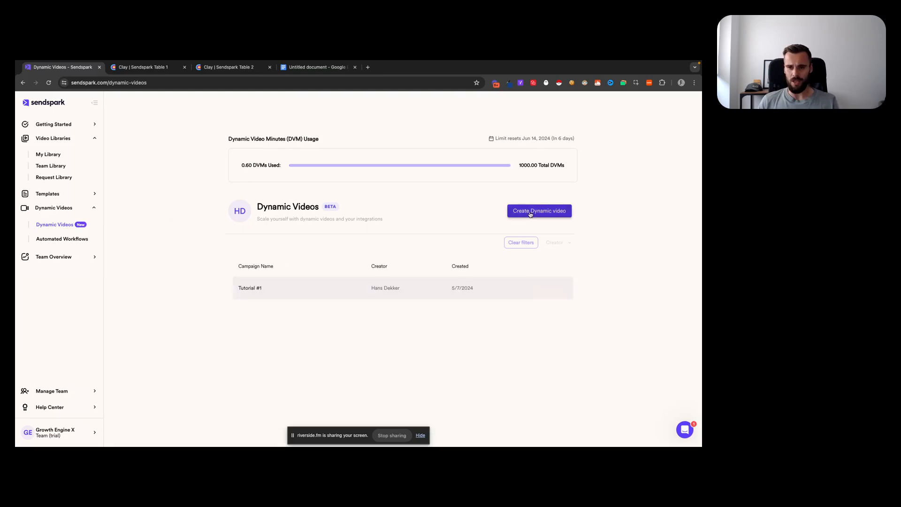
- Create a new dynamic video campaign named Campaign #
left_click(539, 210)
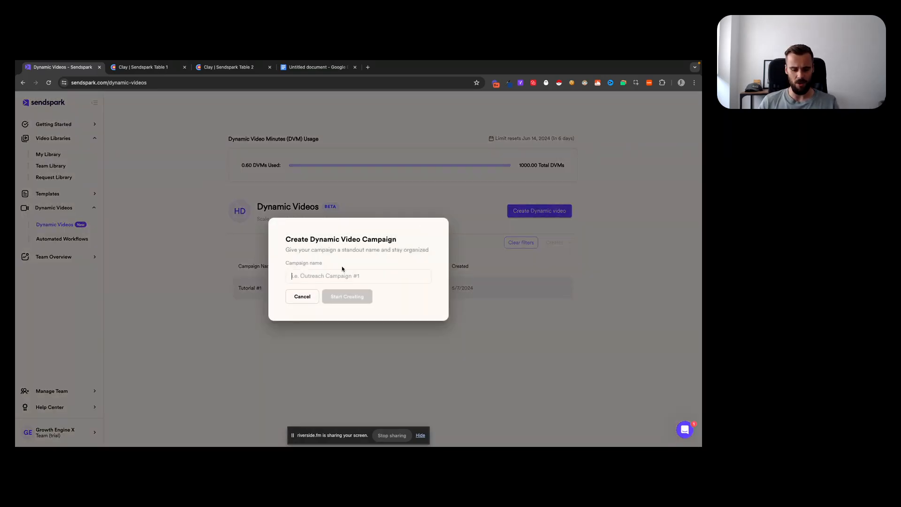
type("Campaign #")
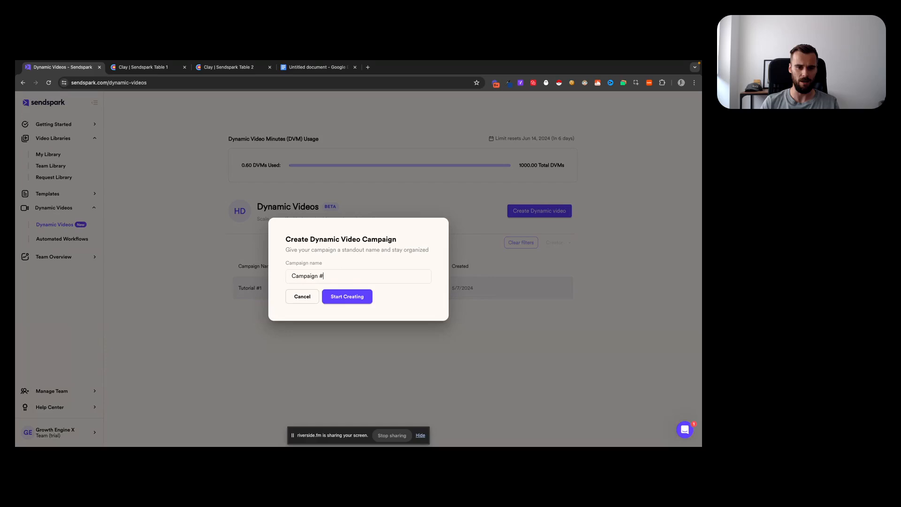
left_click(346, 296)
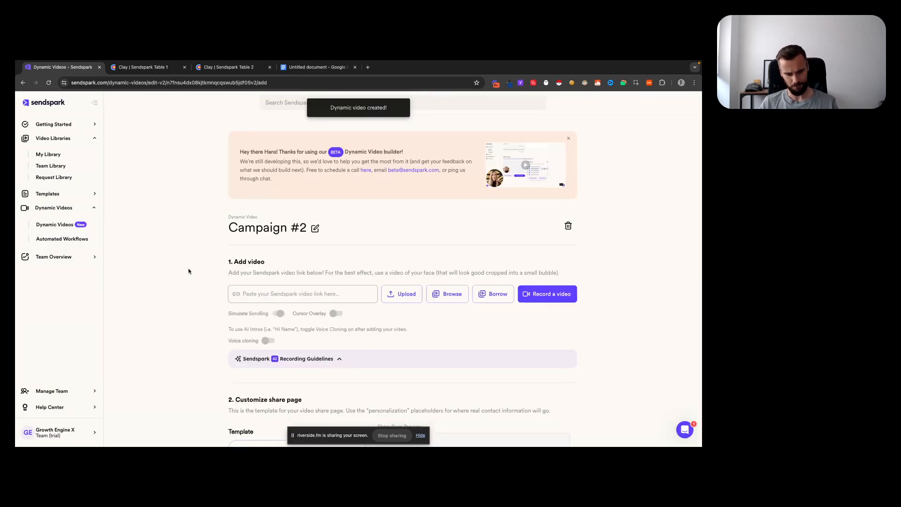
- Scroll through the new campaign's editor to review its sections
scroll("down", 3)
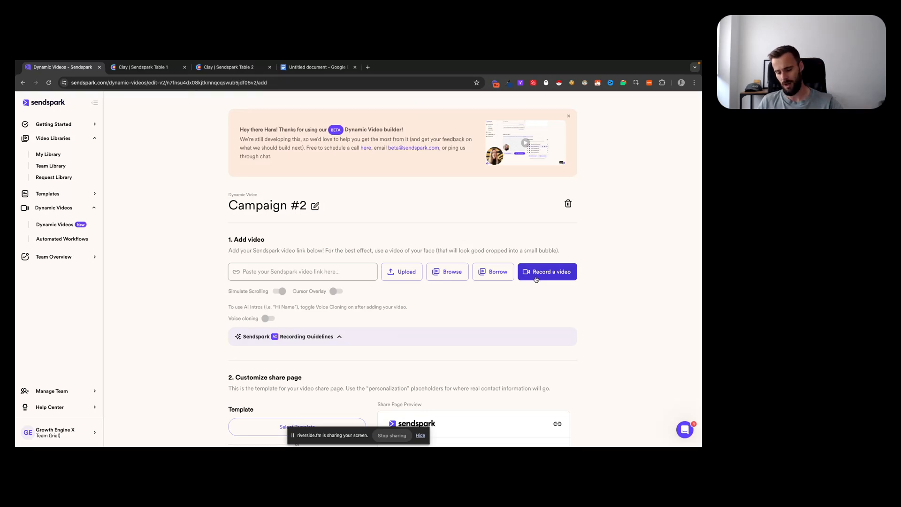
mouse_move(402, 318)
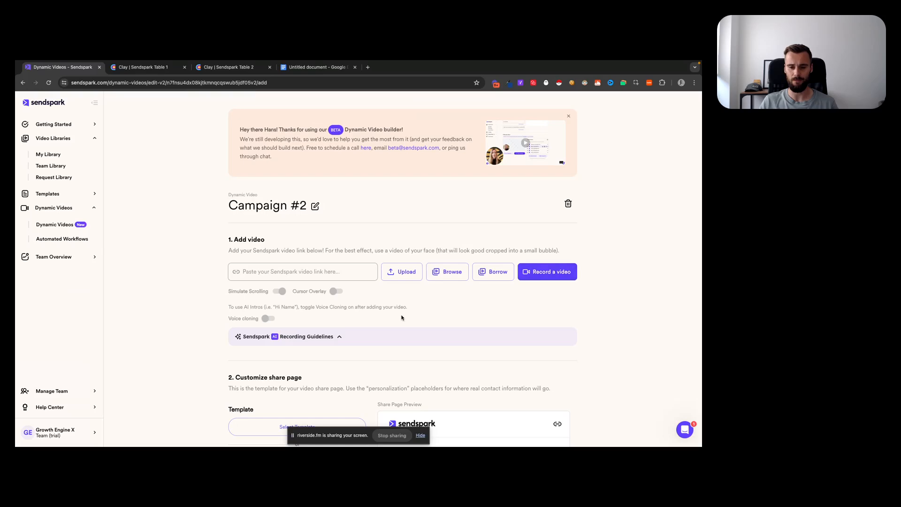
mouse_move(216, 305)
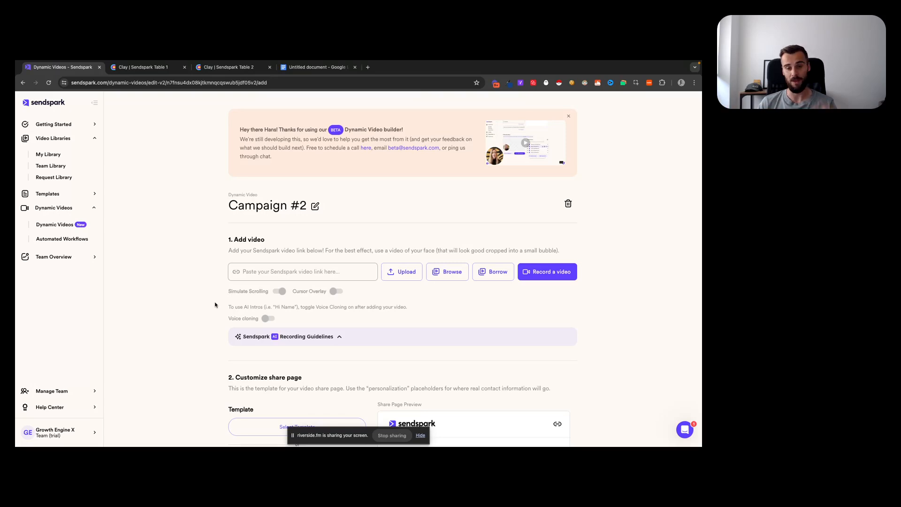
mouse_move(547, 272)
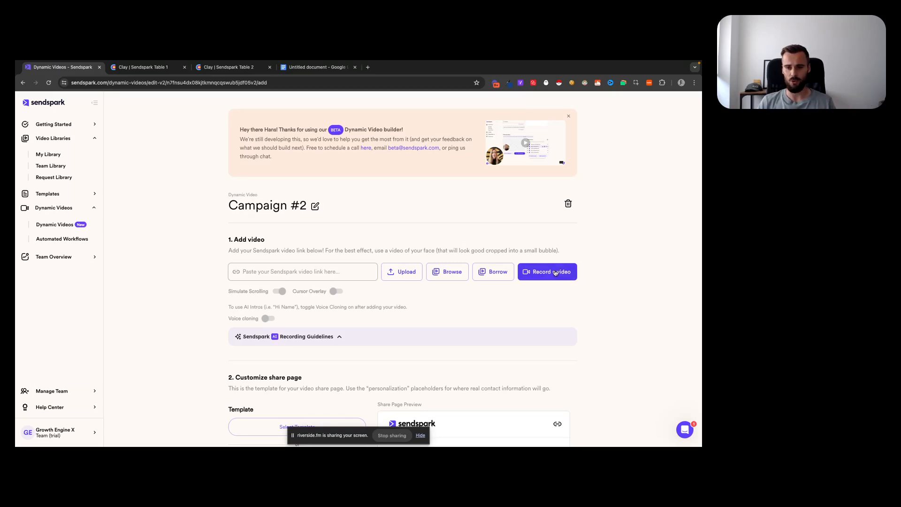
mouse_move(211, 367)
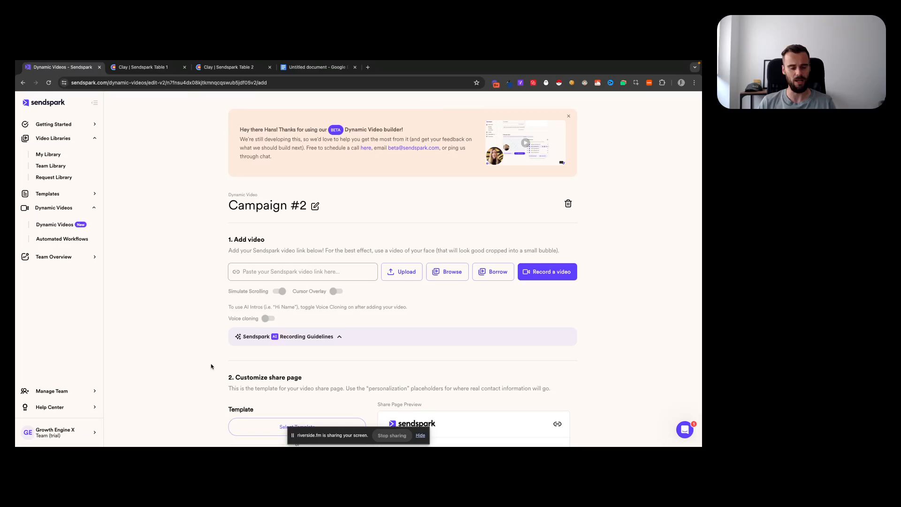
mouse_move(209, 258)
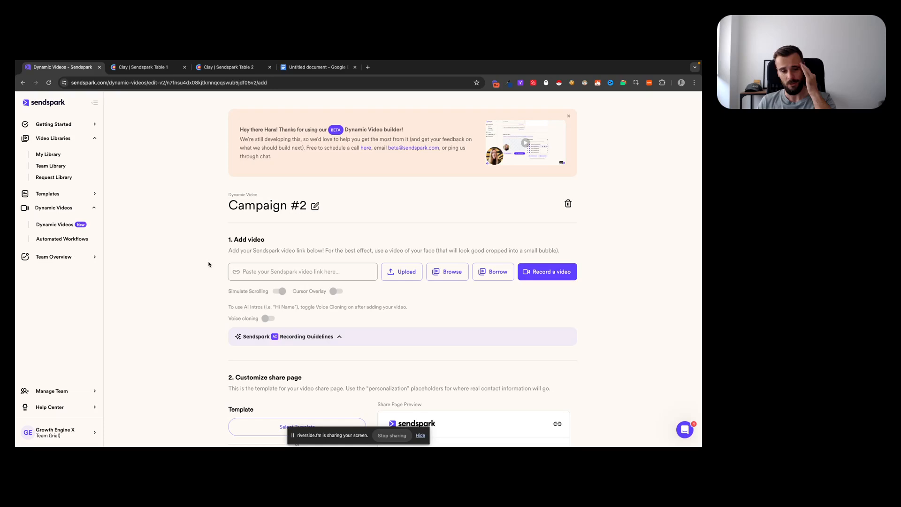
scroll("down", 3)
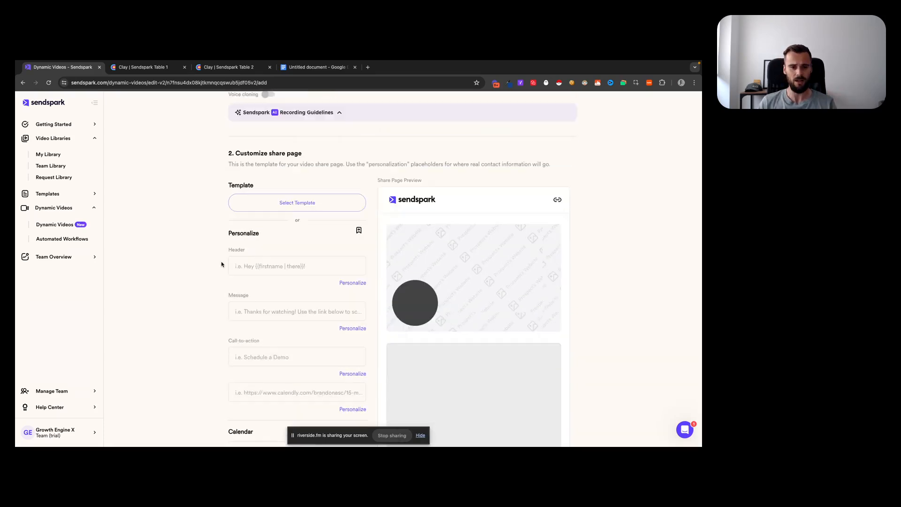
scroll("up", 3)
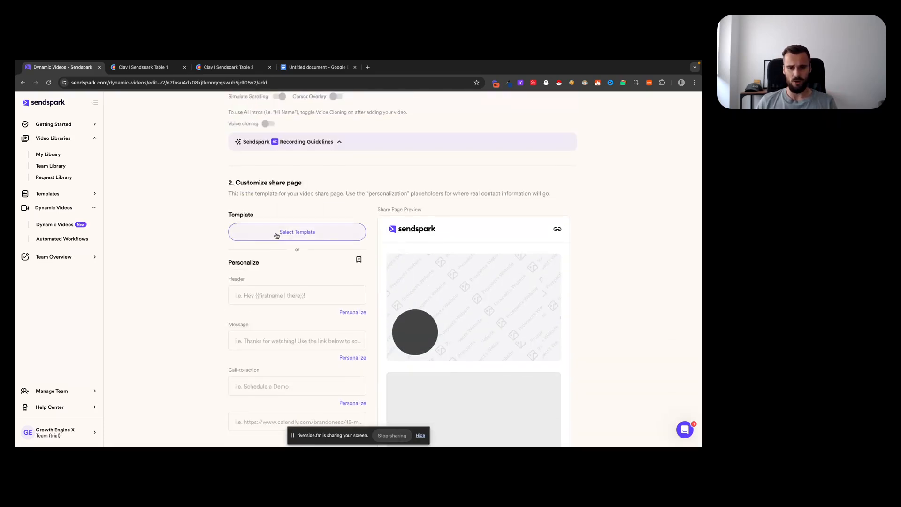
scroll("down", 3)
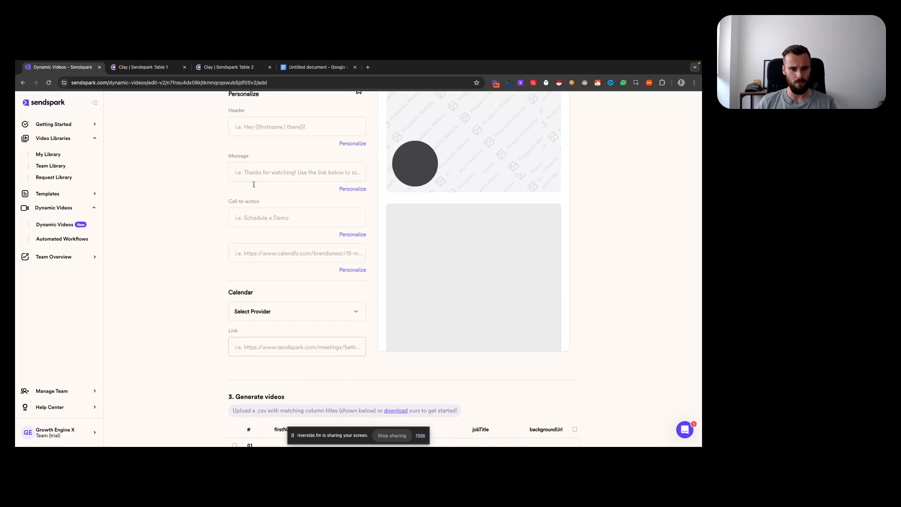
scroll("down", 3)
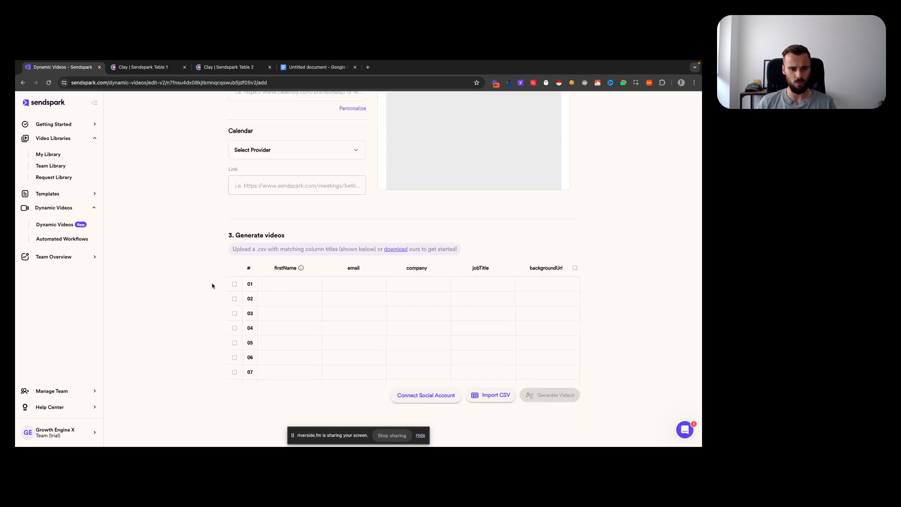
scroll("up", 3)
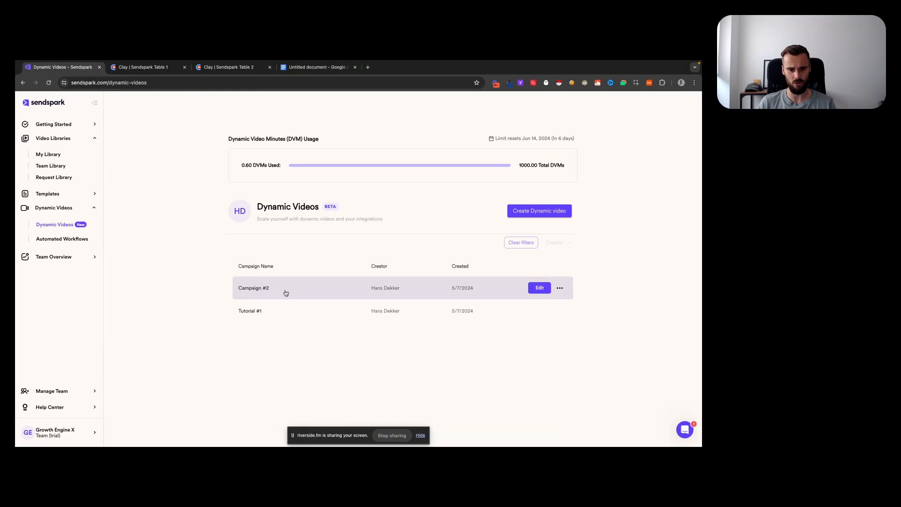
- Check Tutorial #1's Generated Videos for the test prospect, then return to Clay's Sendspark Table 1
left_click(250, 311)
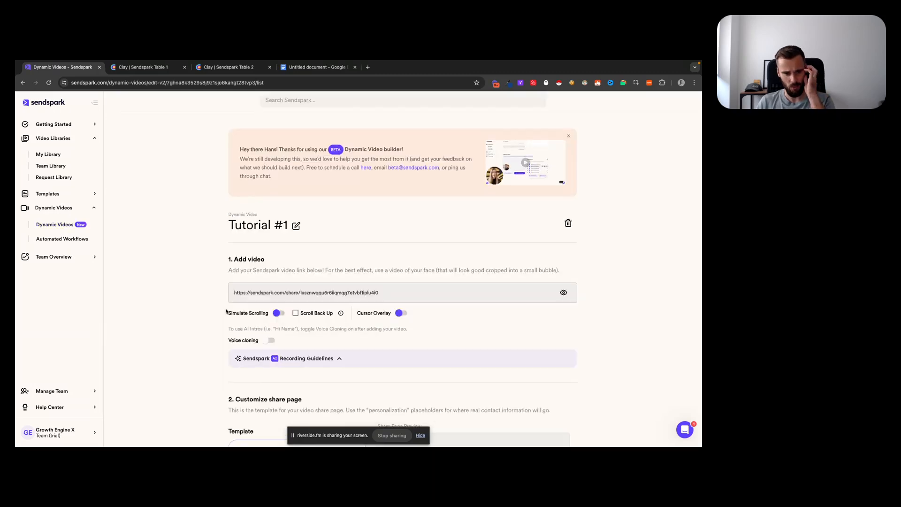
scroll("down", 3)
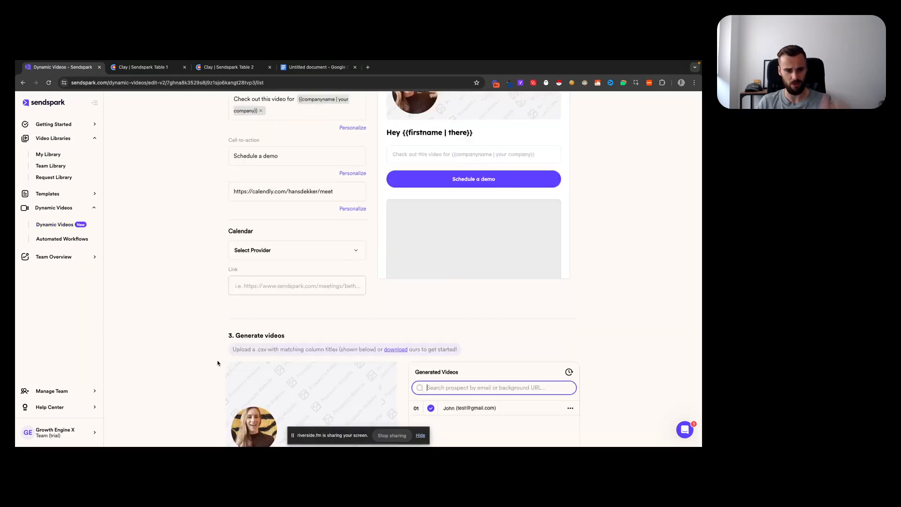
scroll("up", 3)
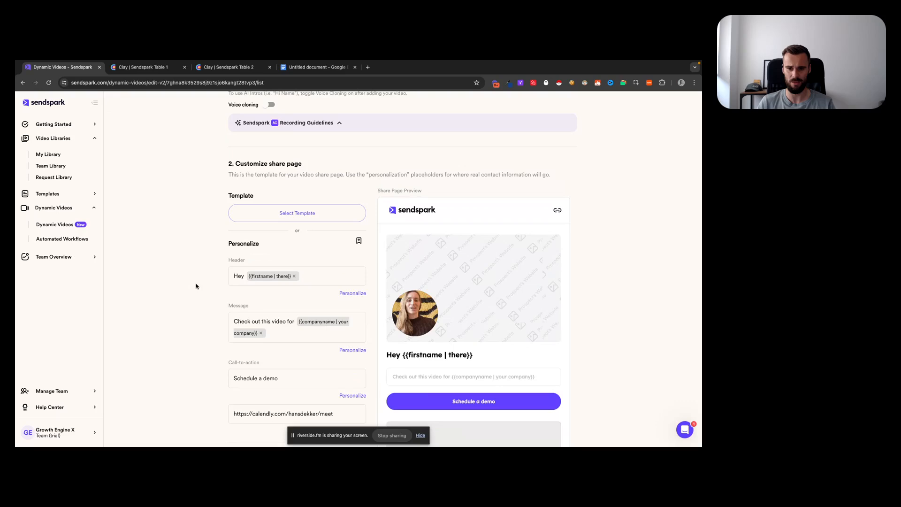
mouse_move(205, 244)
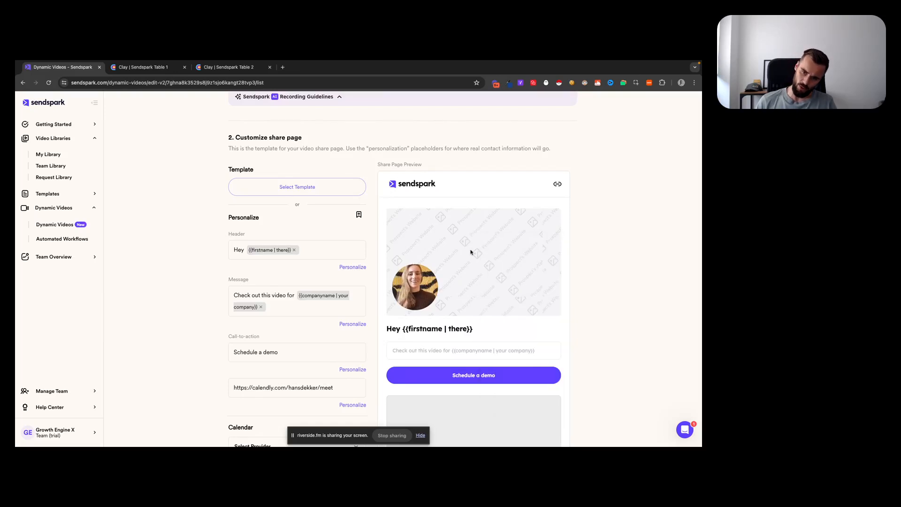
mouse_move(378, 233)
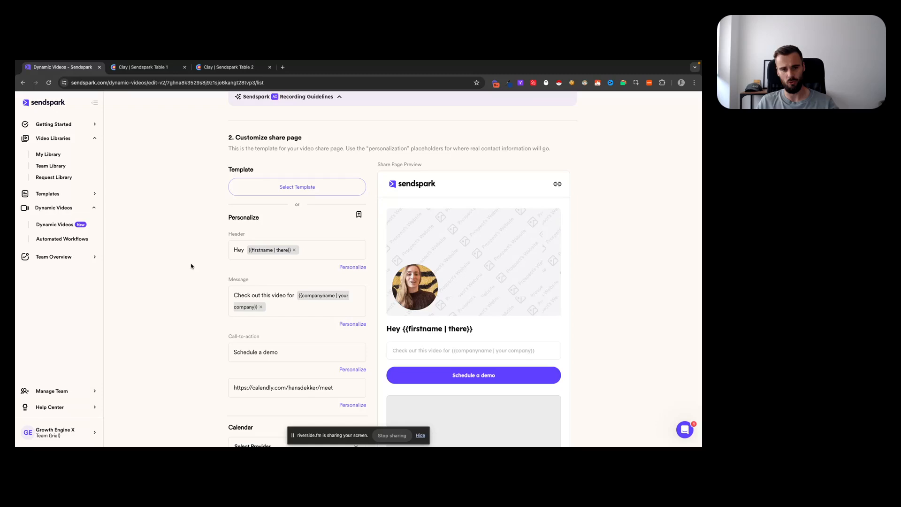
scroll("down", 3)
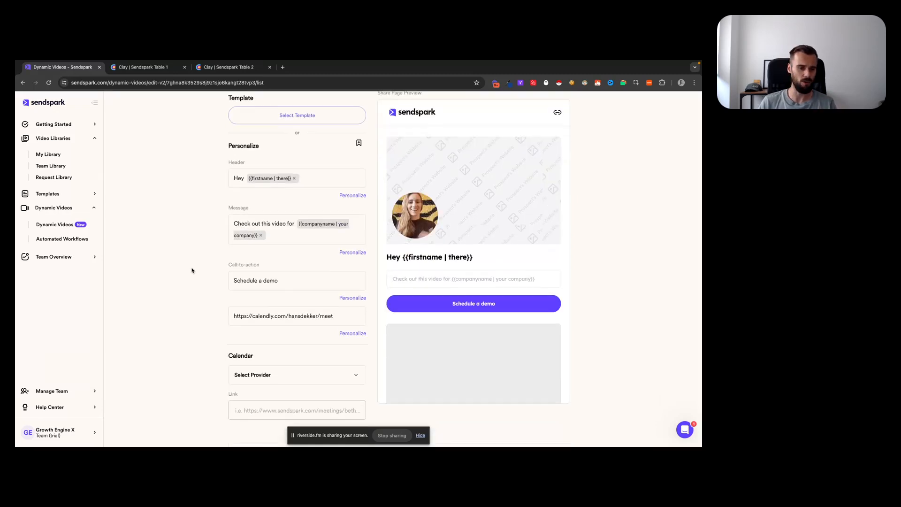
scroll("down", 3)
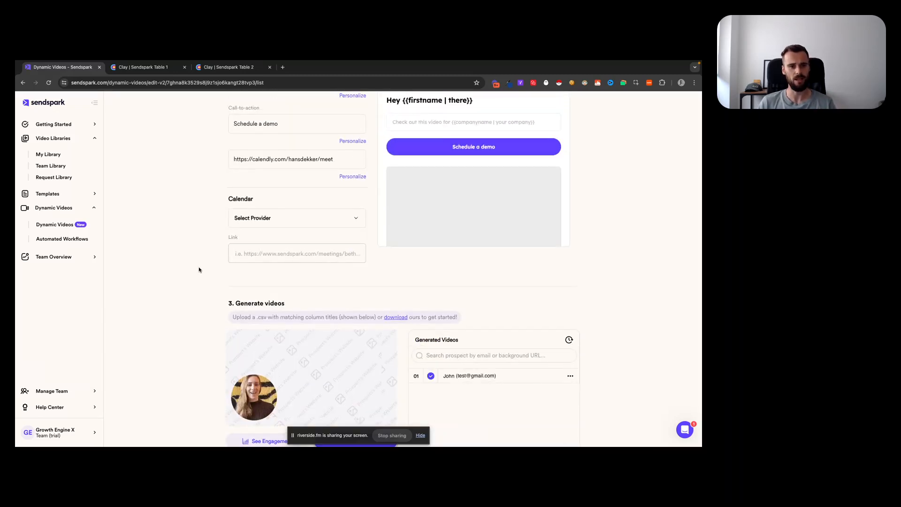
mouse_move(159, 185)
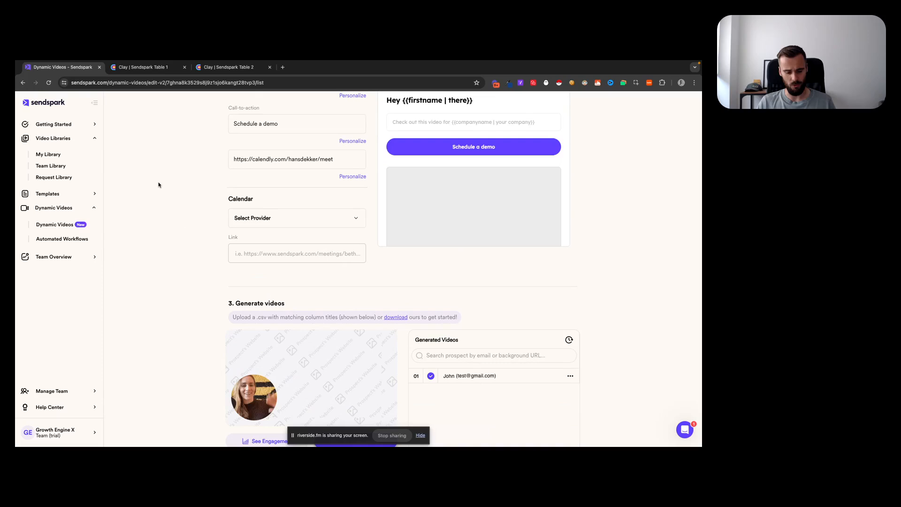
left_click(141, 68)
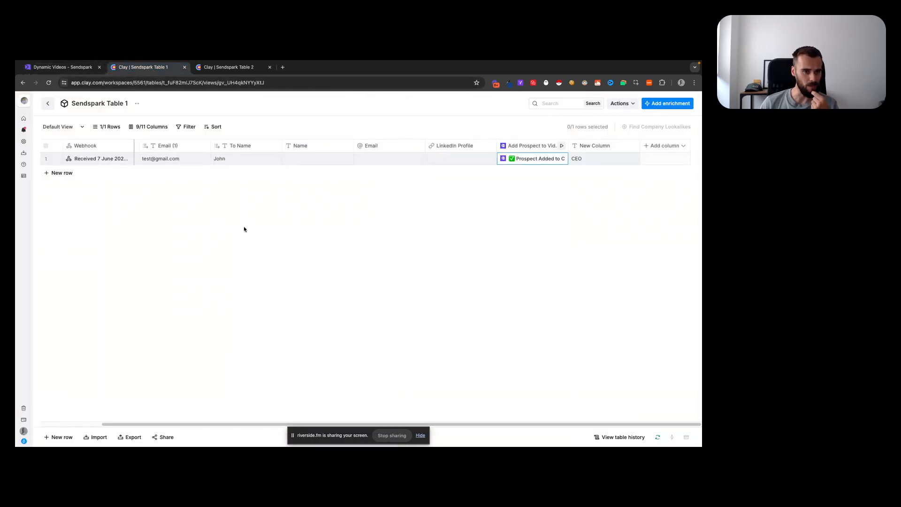
mouse_move(209, 223)
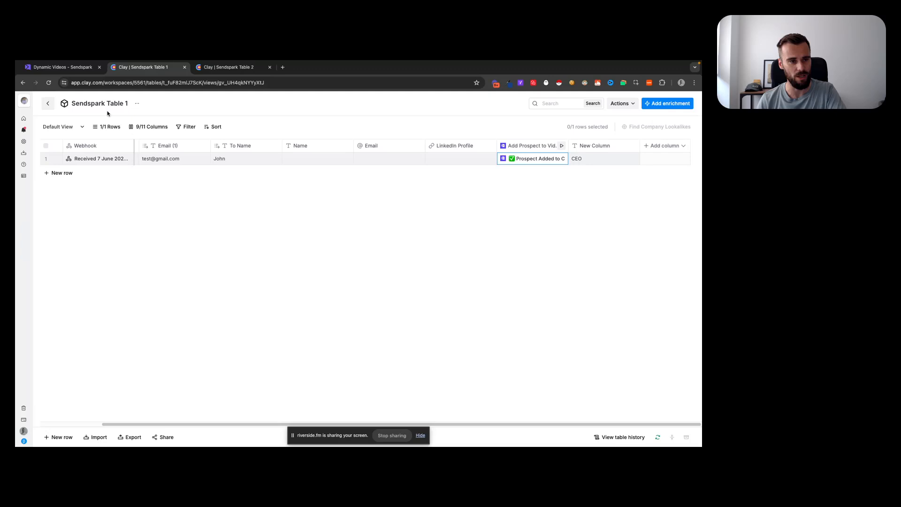
mouse_move(168, 197)
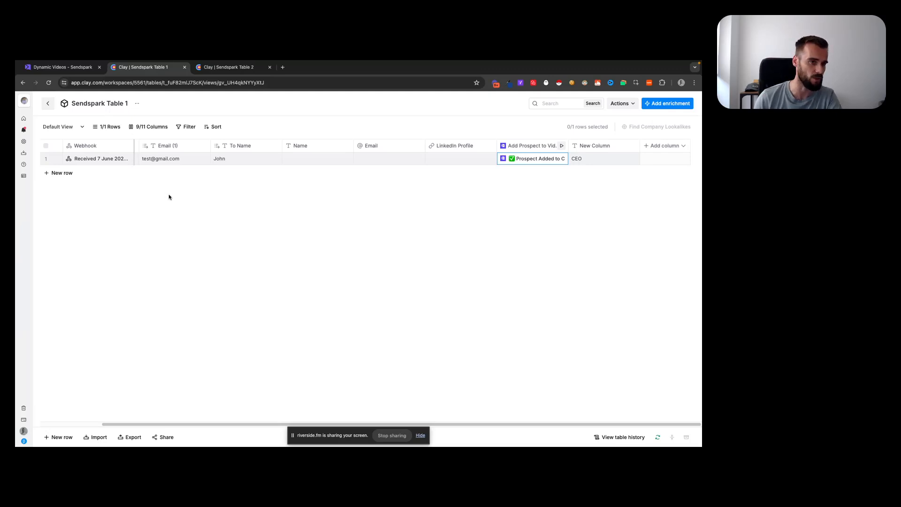
mouse_move(176, 204)
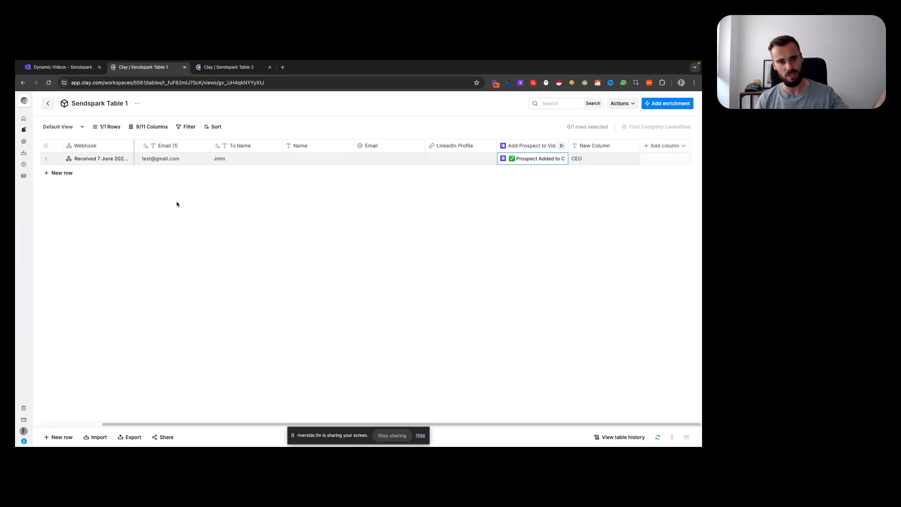
mouse_move(181, 200)
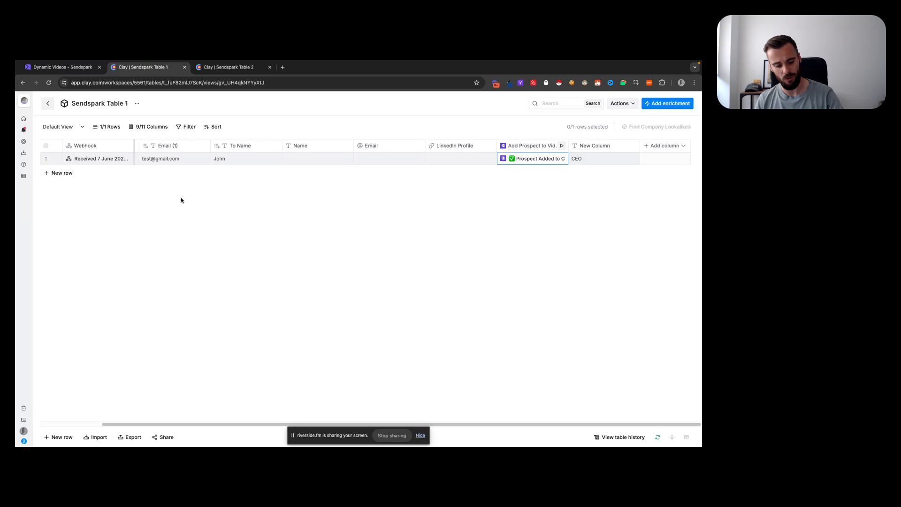
- Show the details of the 'Received 7 June 2023' webhook cell in row 1
left_click(99, 158)
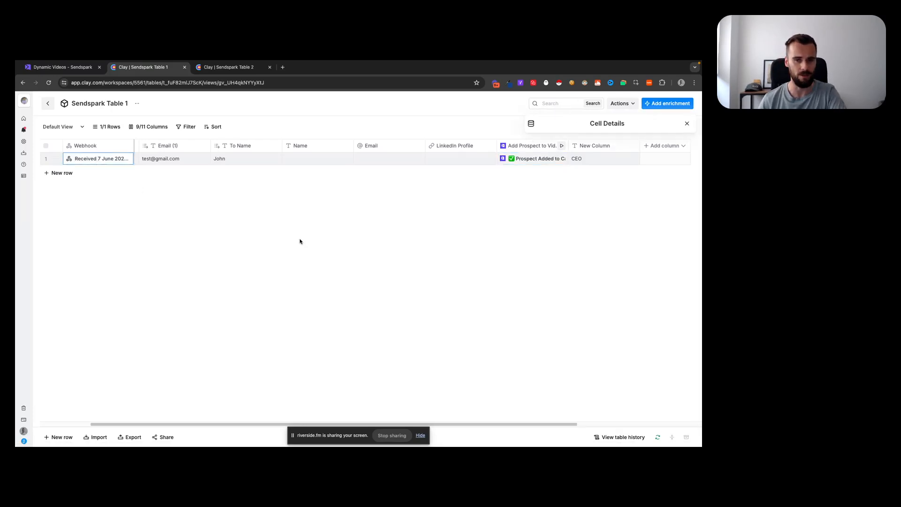
- Inspect the payload fields including Last Reply, close the details, and open the video campaign enrichment settings
left_click(100, 158)
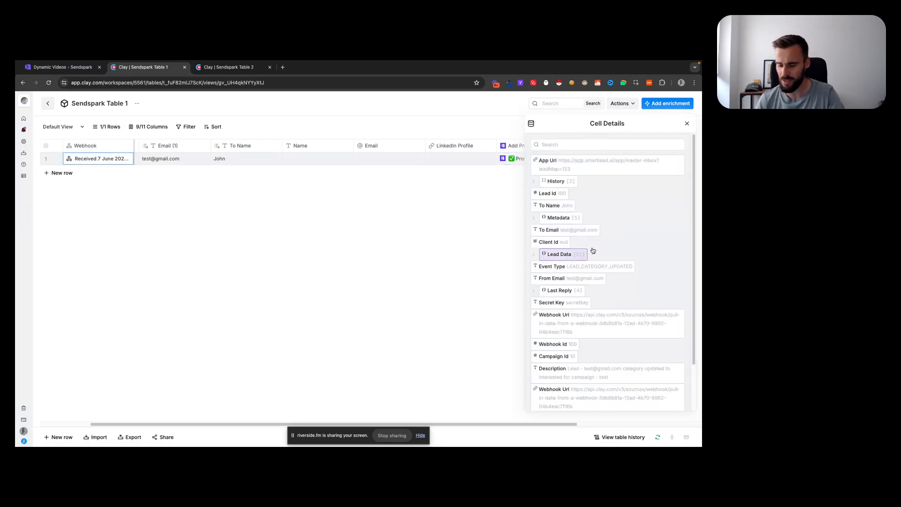
left_click(534, 293)
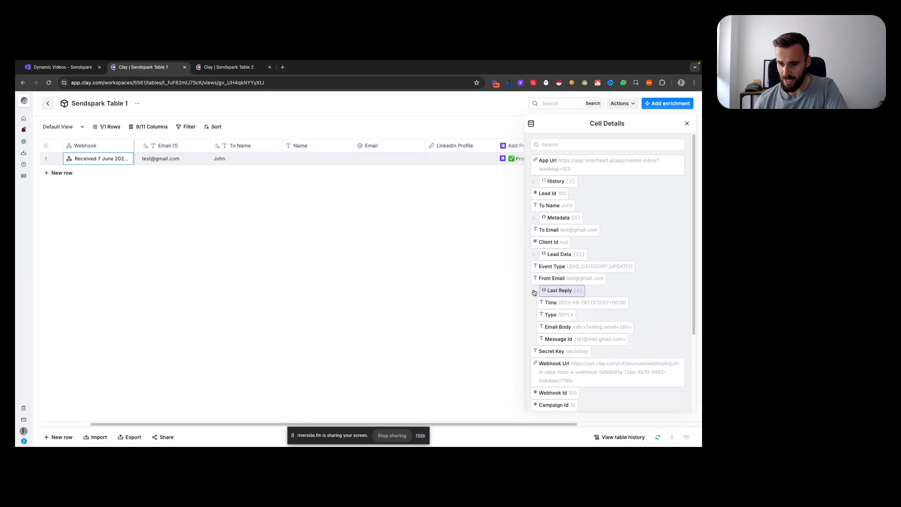
scroll("down", 3)
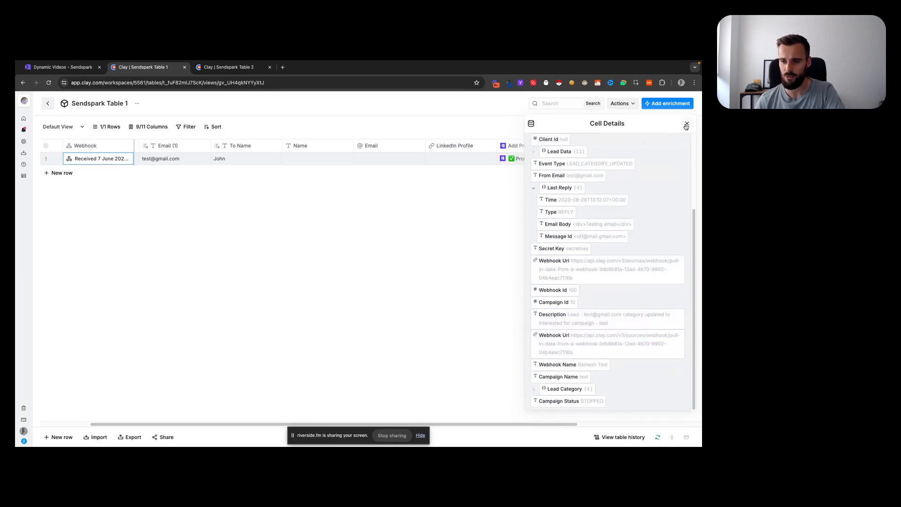
left_click(686, 125)
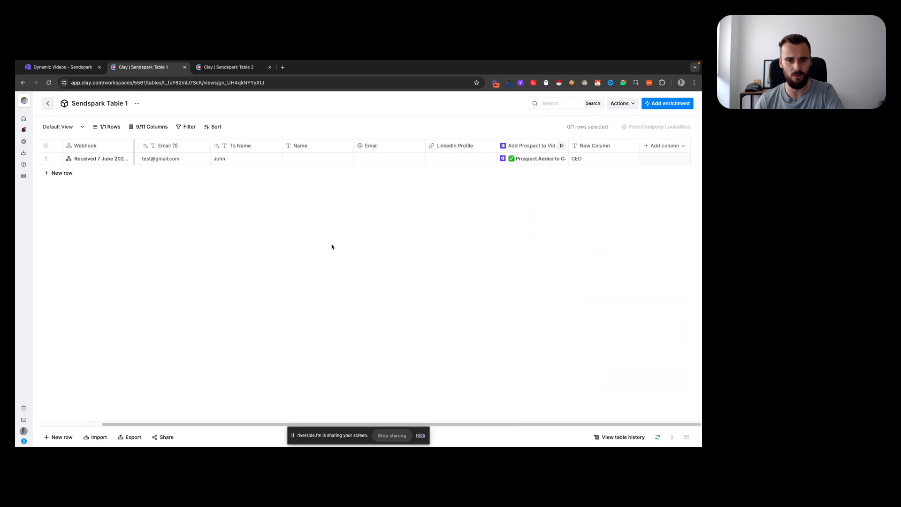
mouse_move(237, 258)
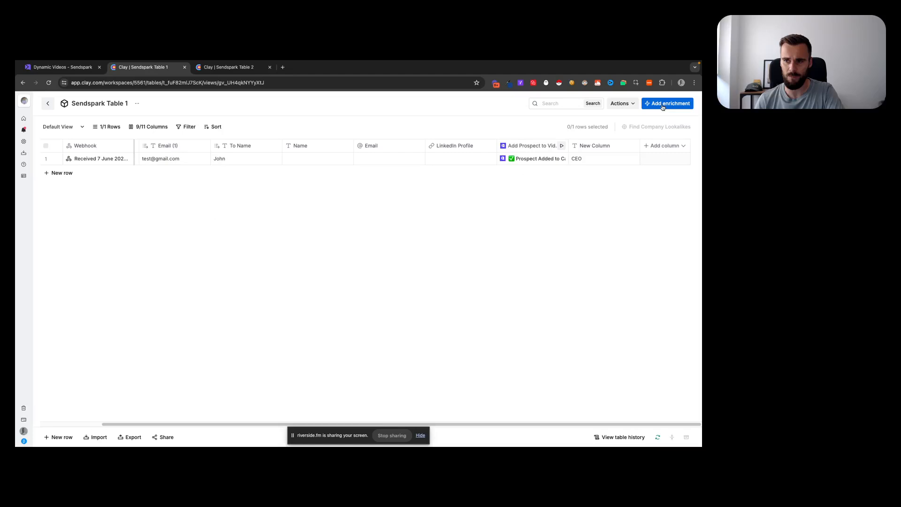
mouse_move(610, 121)
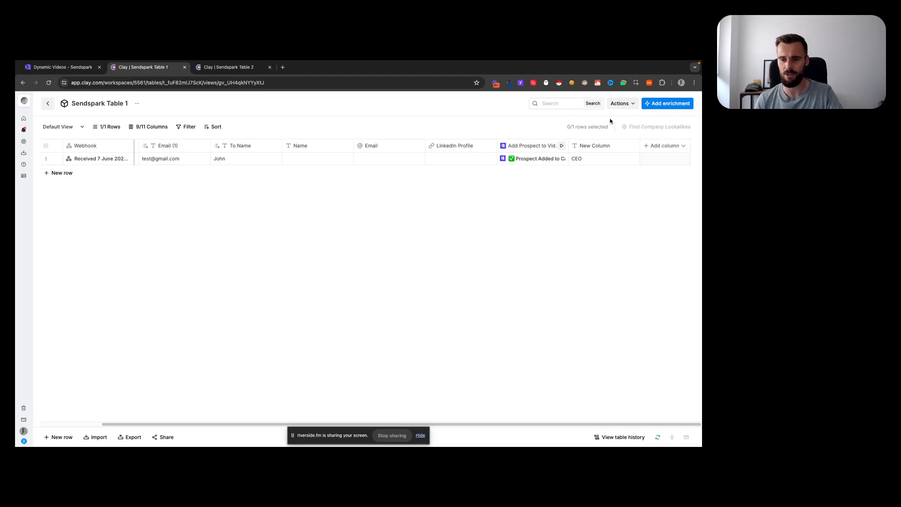
left_click(532, 145)
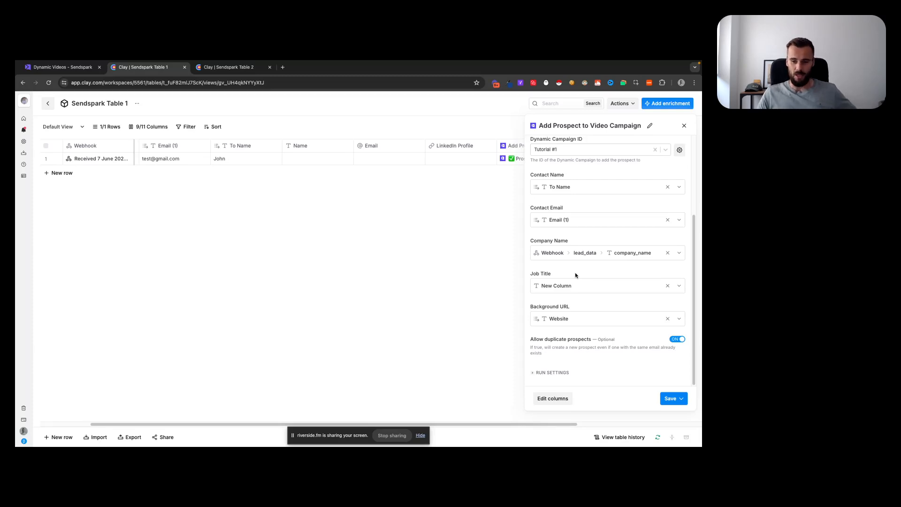
mouse_move(592, 325)
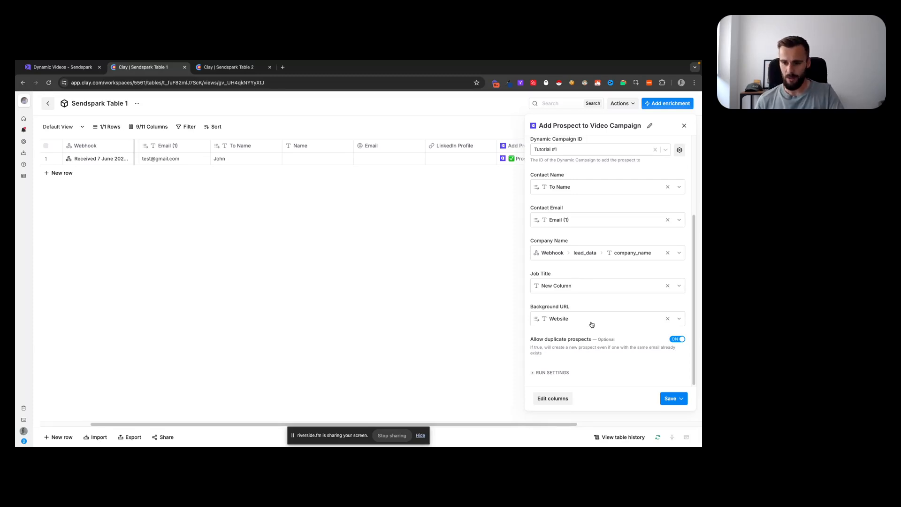
mouse_move(574, 322)
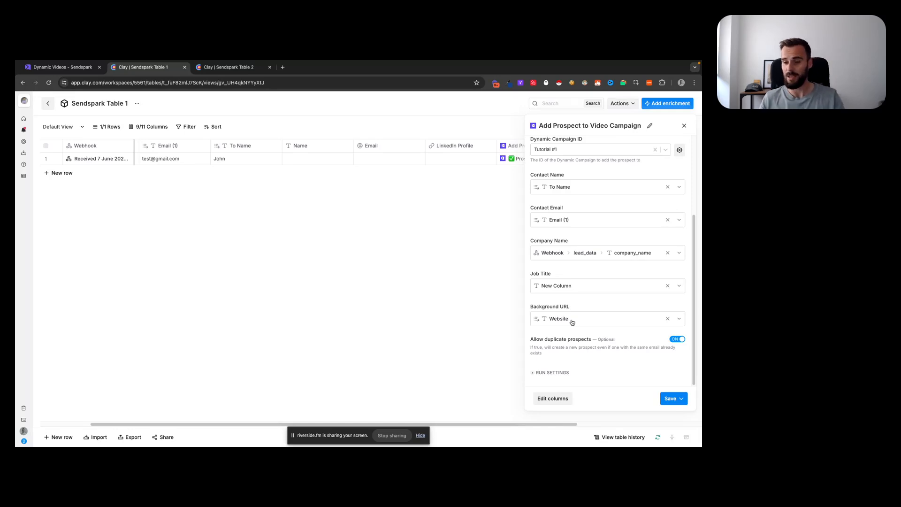
mouse_move(557, 319)
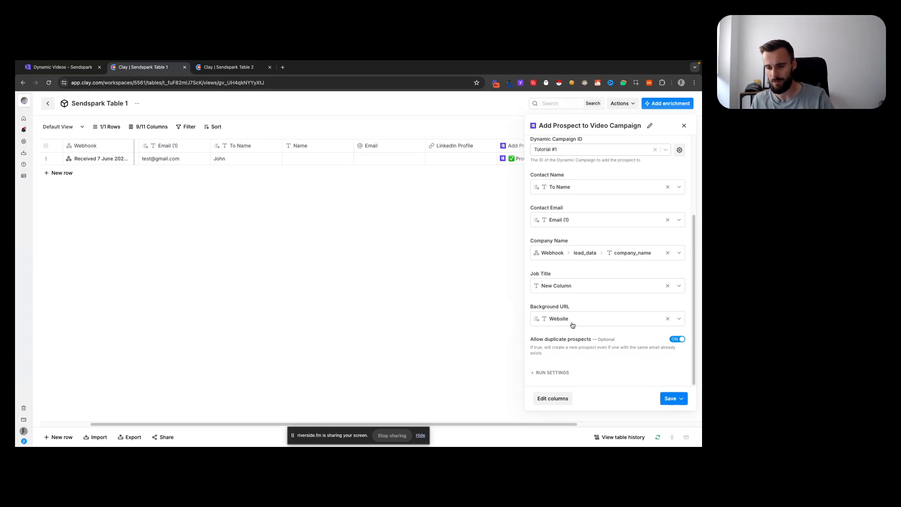
mouse_move(672, 162)
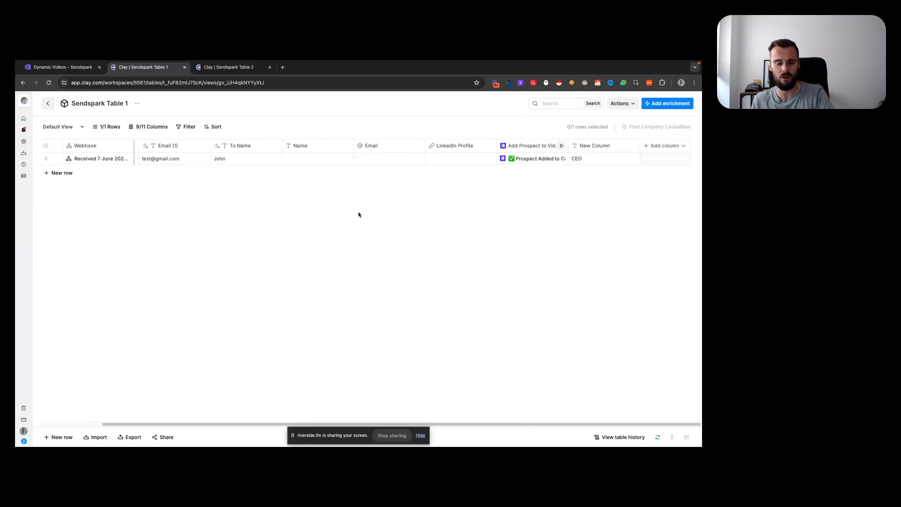
left_click(60, 67)
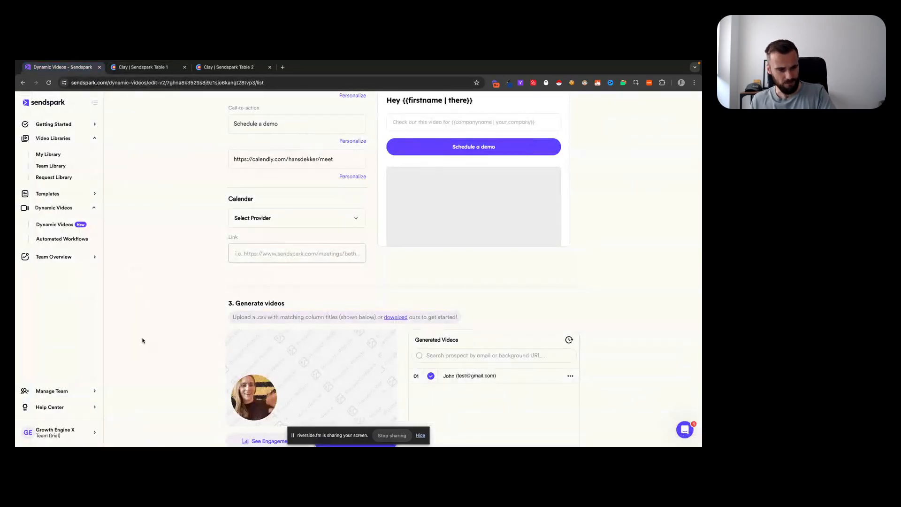
left_click(54, 431)
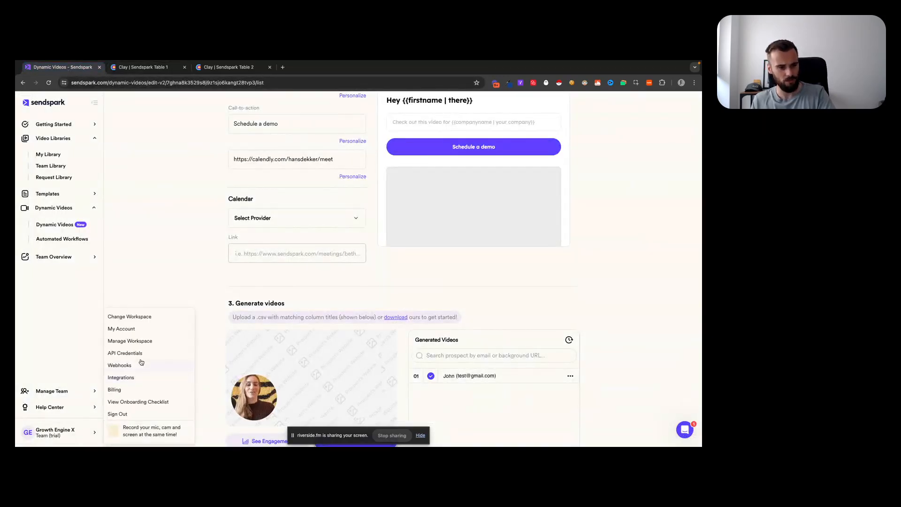
left_click(119, 365)
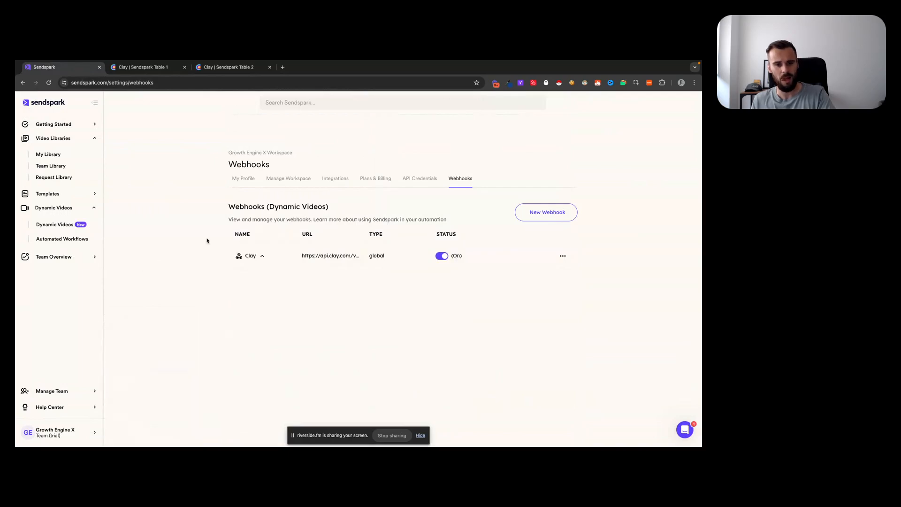
left_click(546, 212)
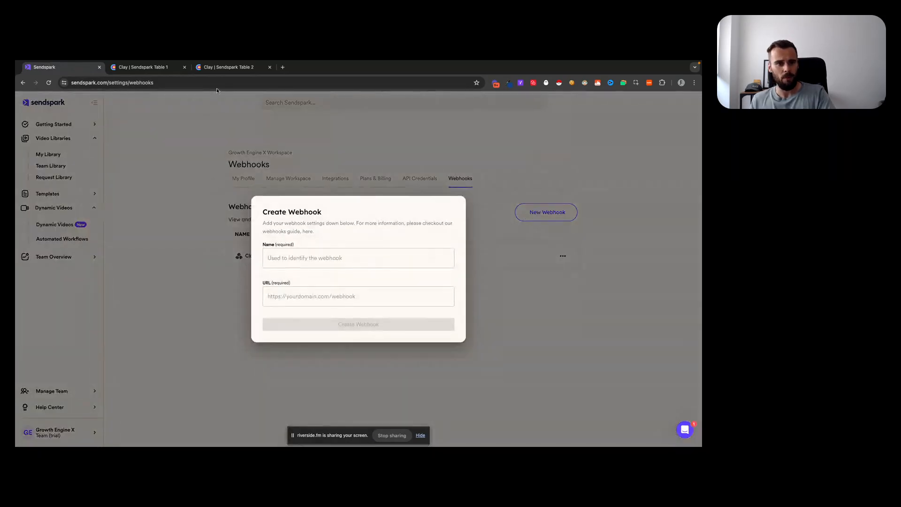
- After checking Clay's second table, name the new webhook Clay #2
left_click(229, 66)
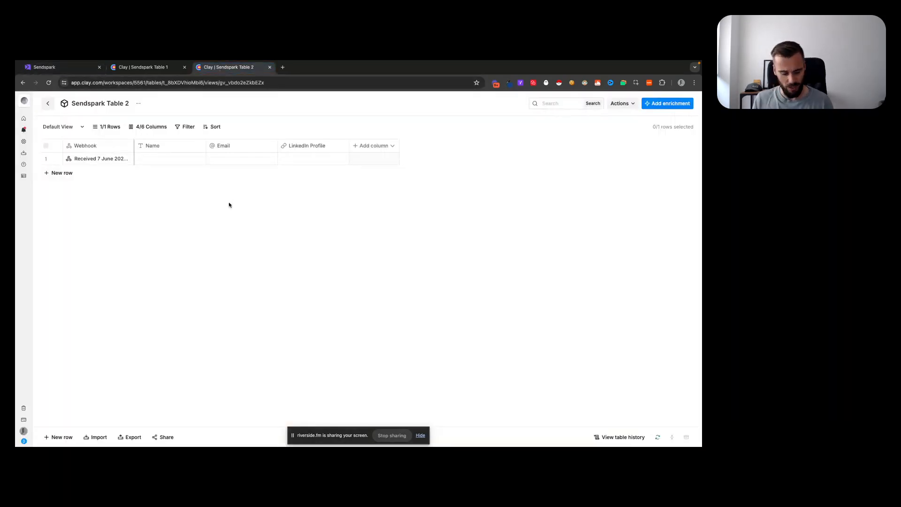
mouse_move(245, 213)
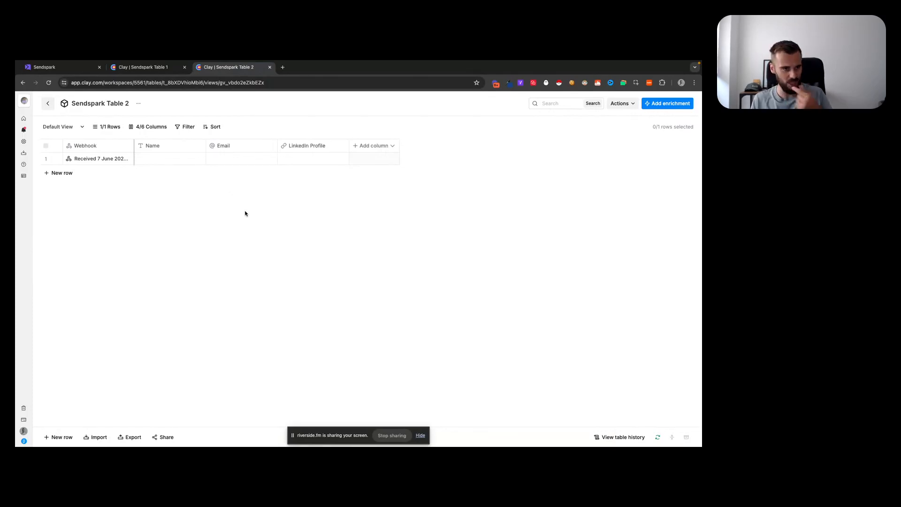
mouse_move(238, 213)
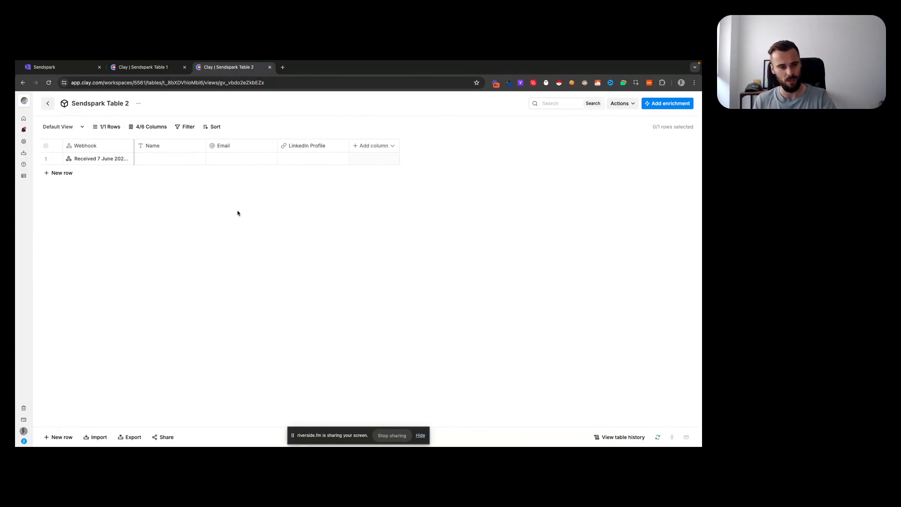
left_click(57, 68)
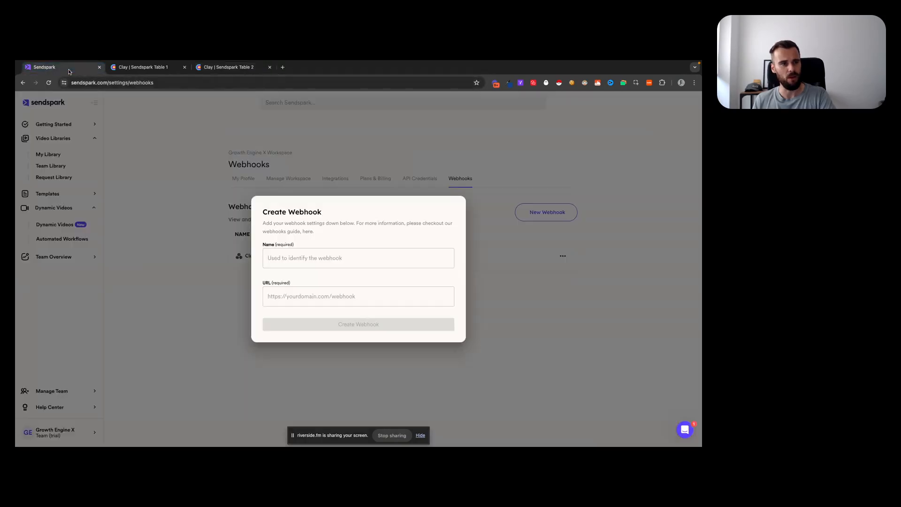
left_click(358, 257)
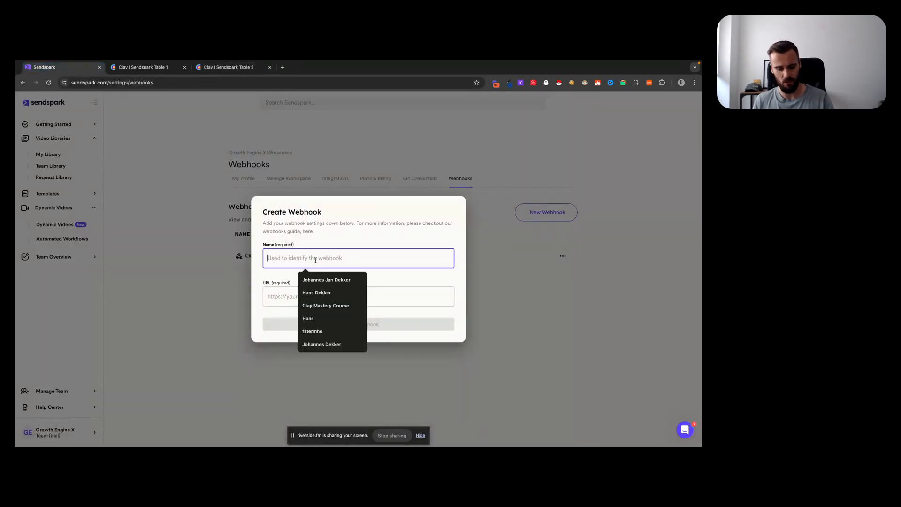
type("Clay #2")
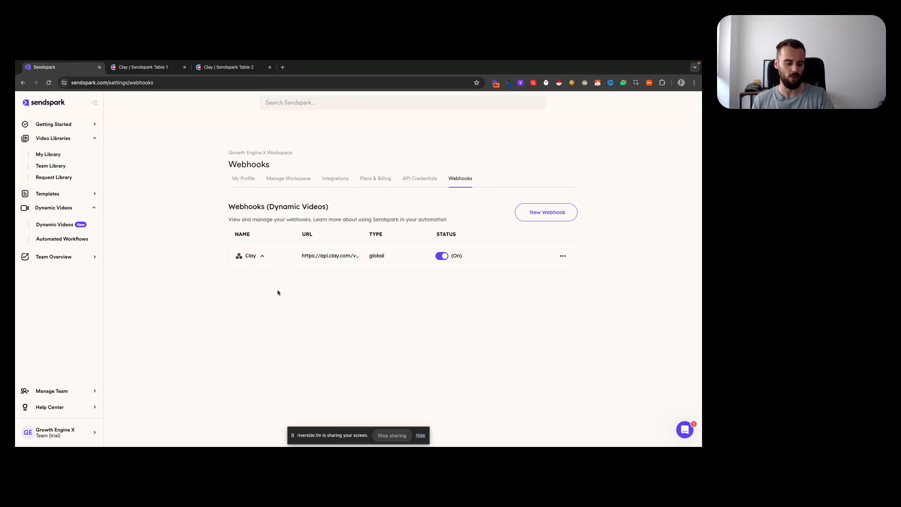
- From Clay's Sendspark Table 2, start a new blank Google Docs document
left_click(229, 68)
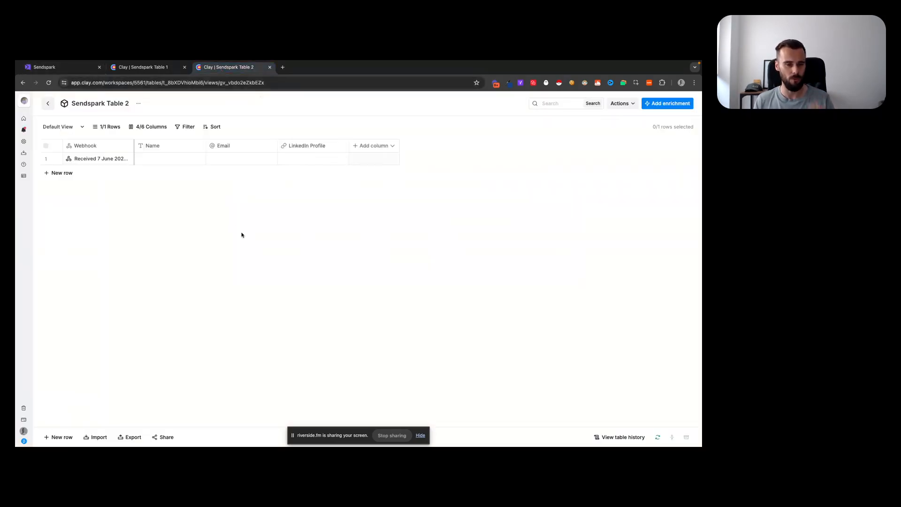
mouse_move(225, 217)
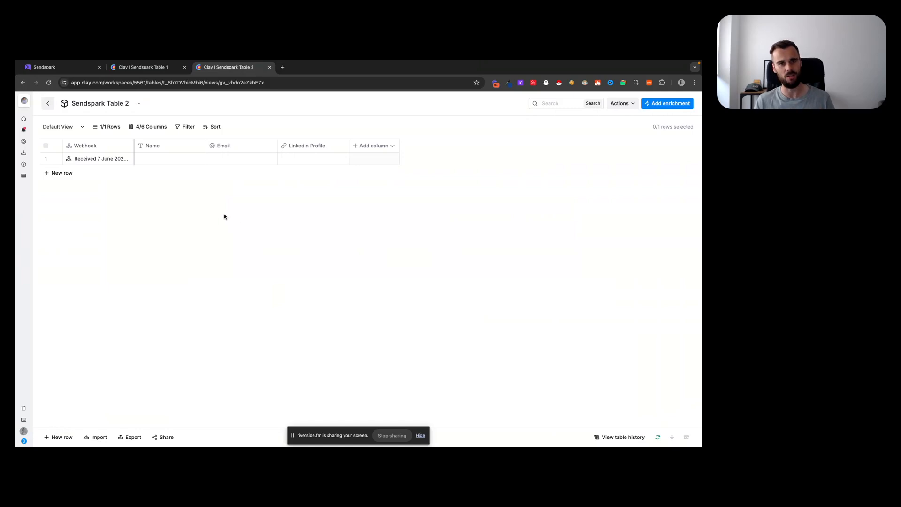
left_click(101, 158)
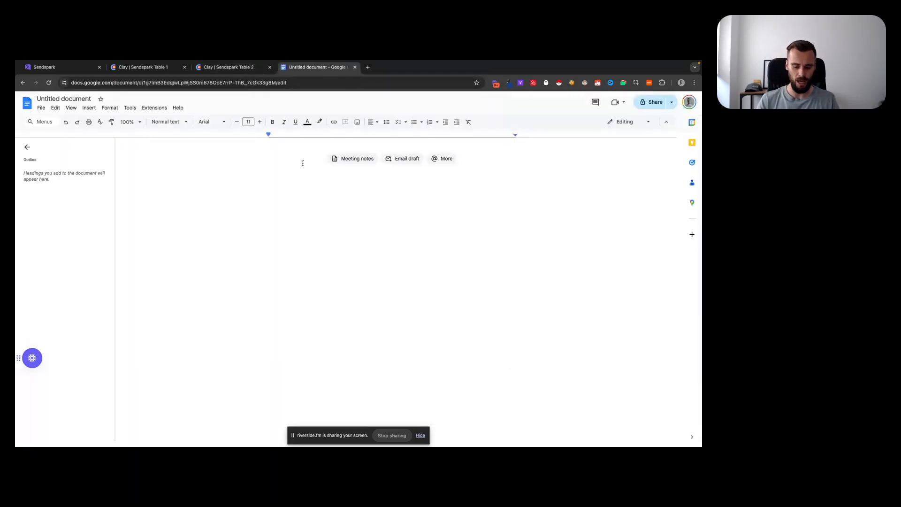
- Write "Hey {{first_name}}, here's the video: {{link}}" with an {{embed}} line below
type("Hey {{first_name}},")
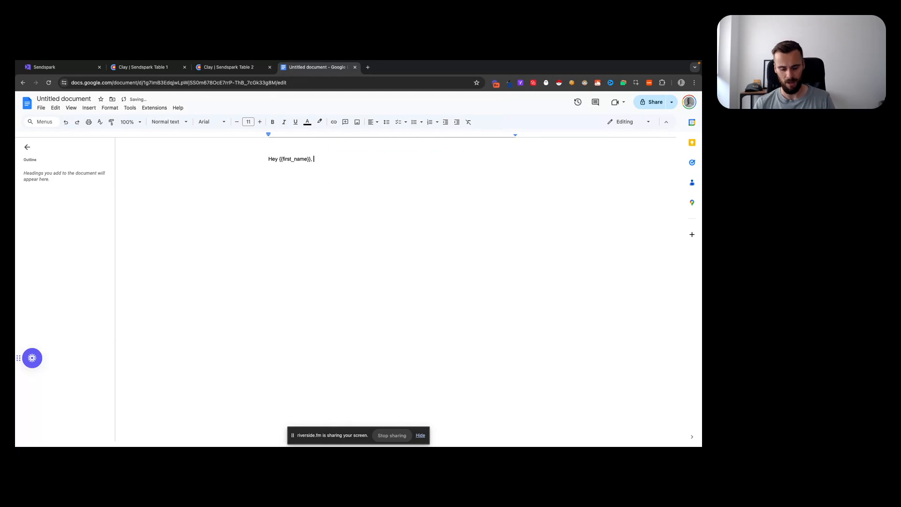
type("here's the vidoe")
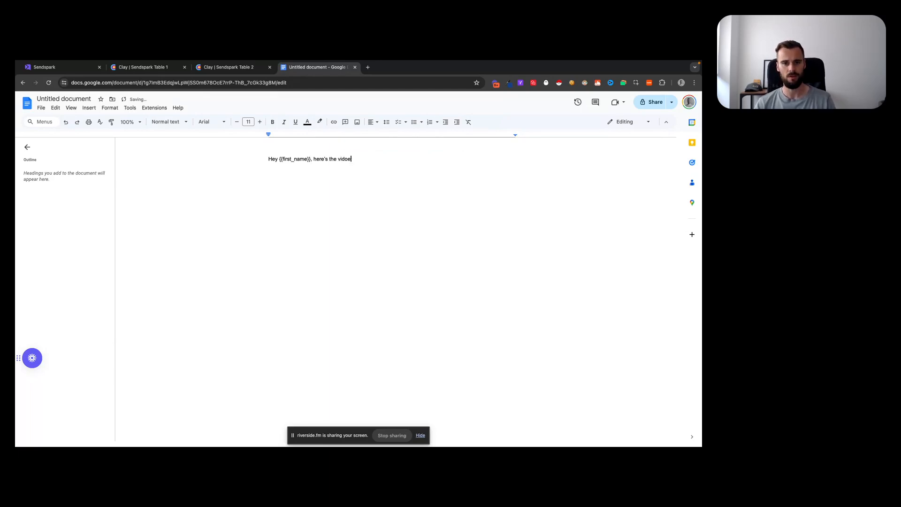
type(": {{link")
type("{{em")
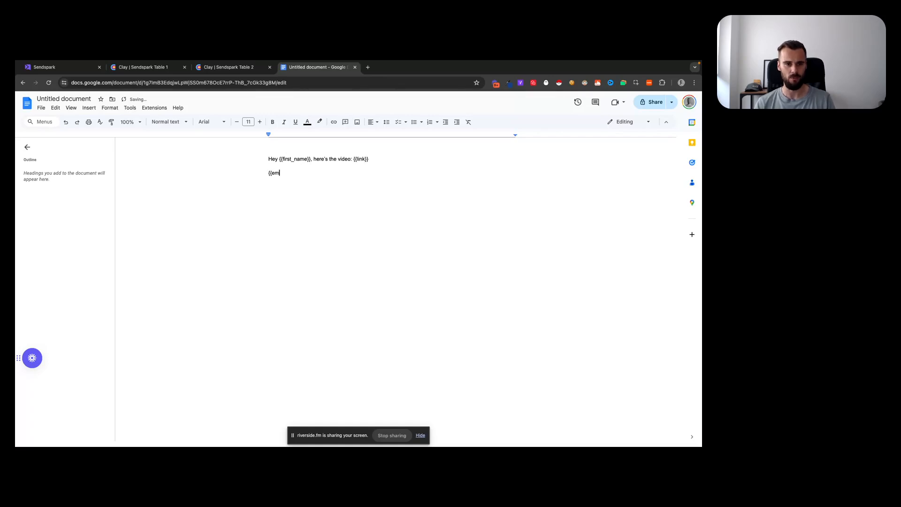
type("bed}}")
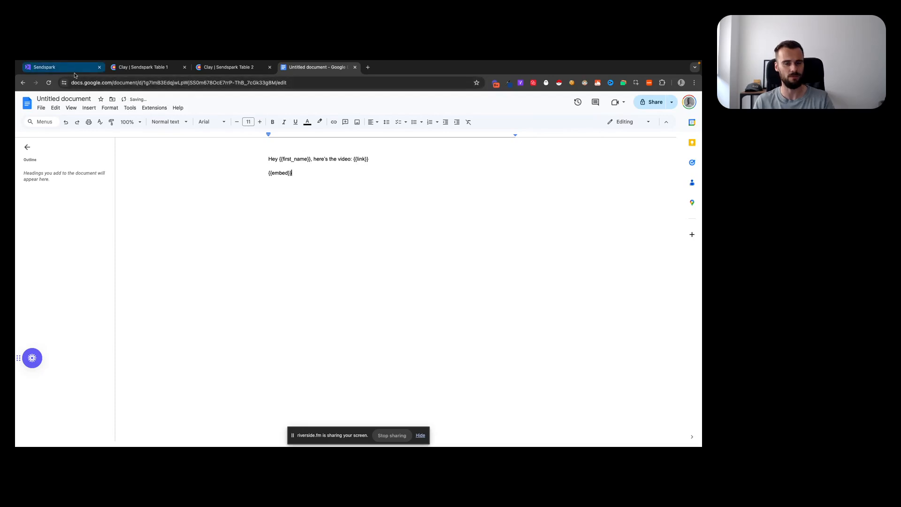
- Compare Clay Table 2's payload fields with the doc's {{embed}} placeholder, then return to Sendspark's Webhooks settings
left_click(233, 68)
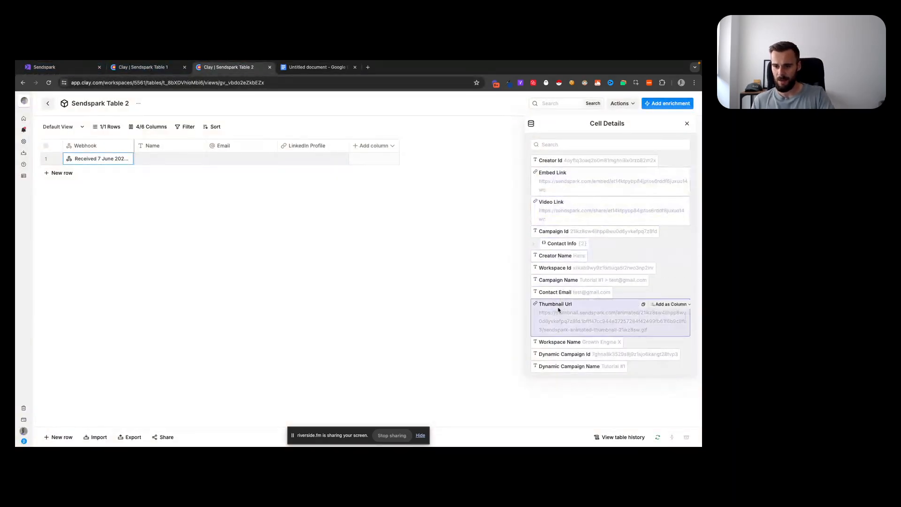
mouse_move(508, 320)
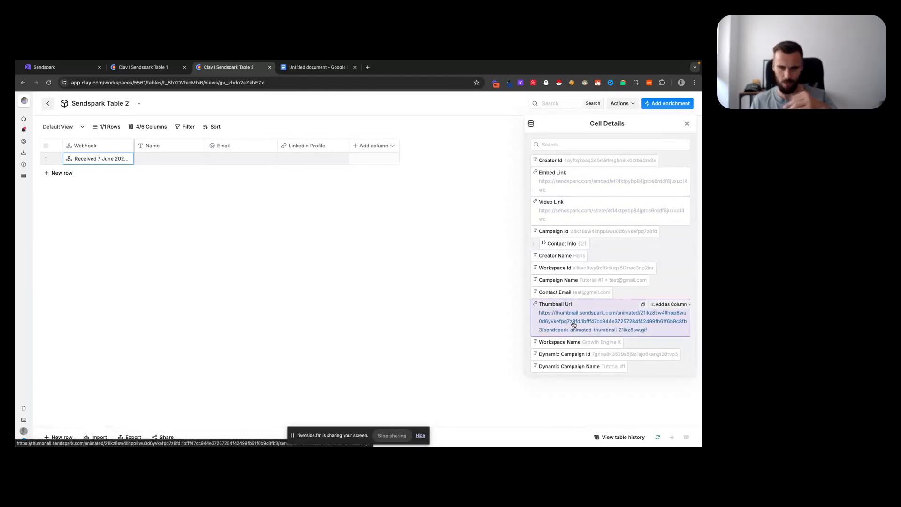
mouse_move(527, 260)
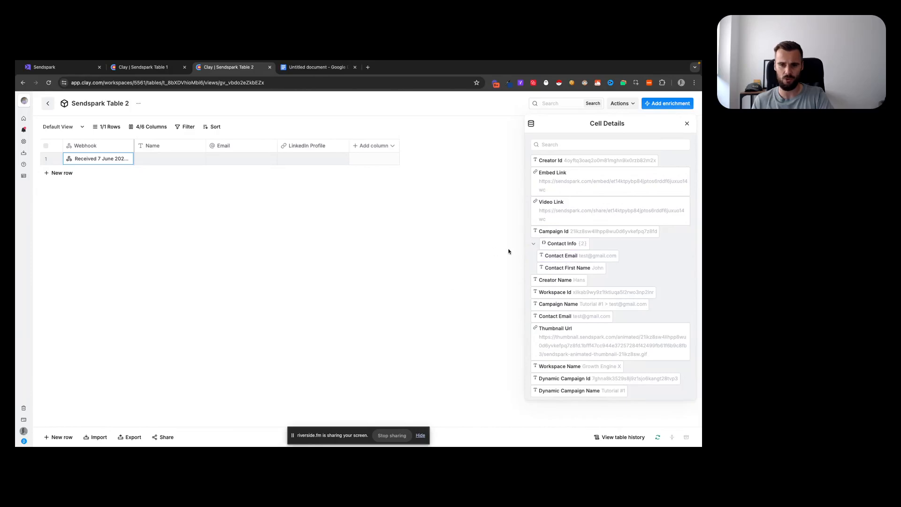
mouse_move(417, 240)
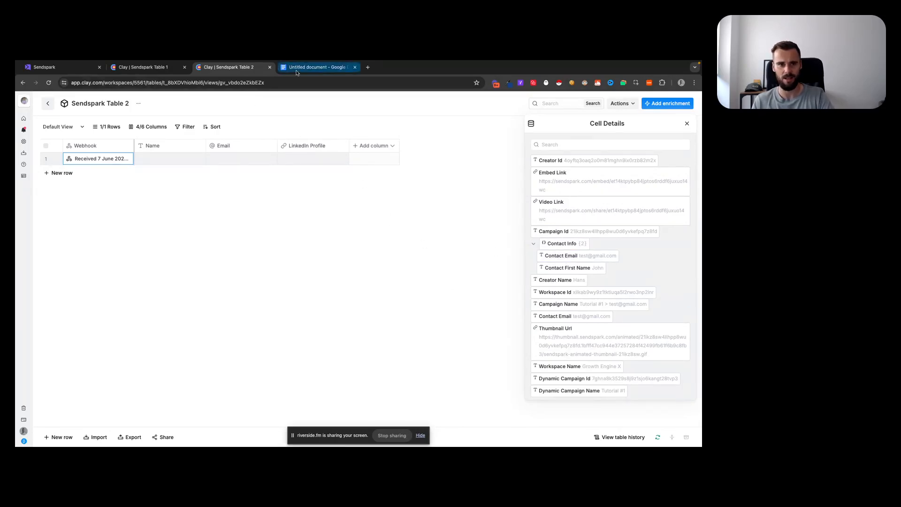
left_click(317, 67)
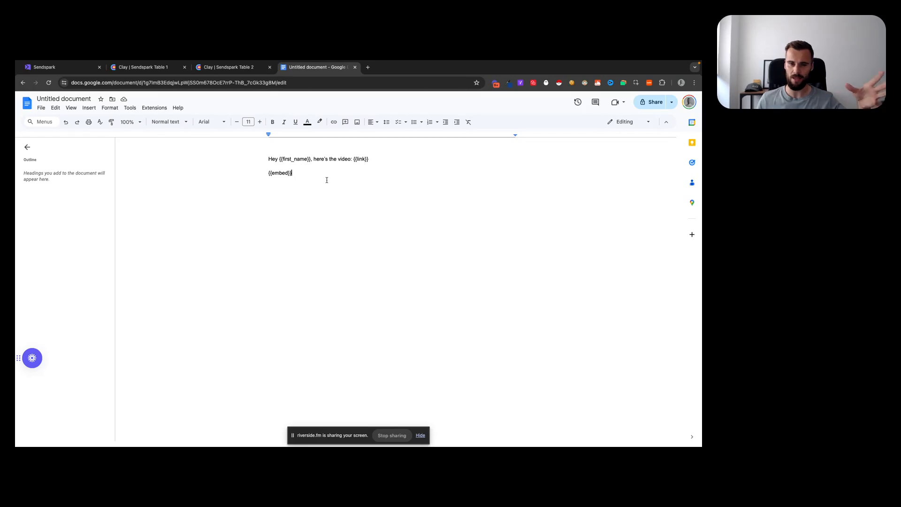
double_click(280, 173)
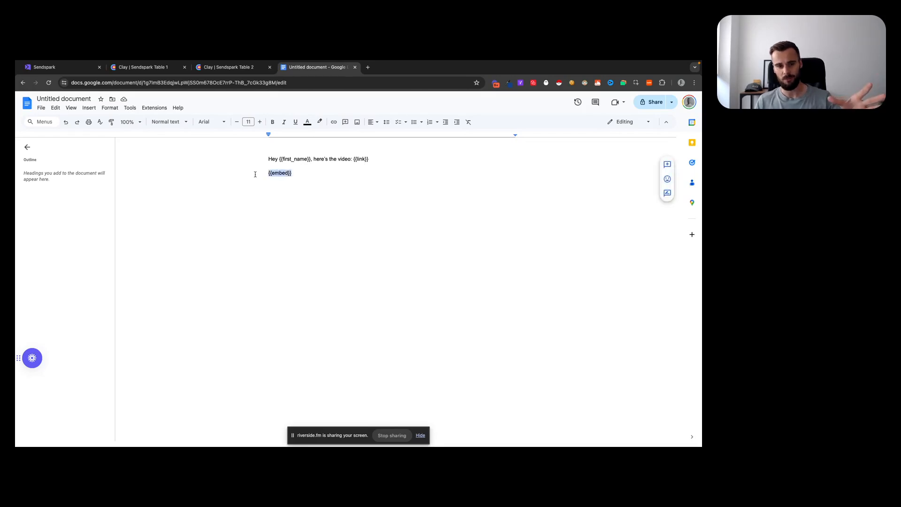
left_click(231, 67)
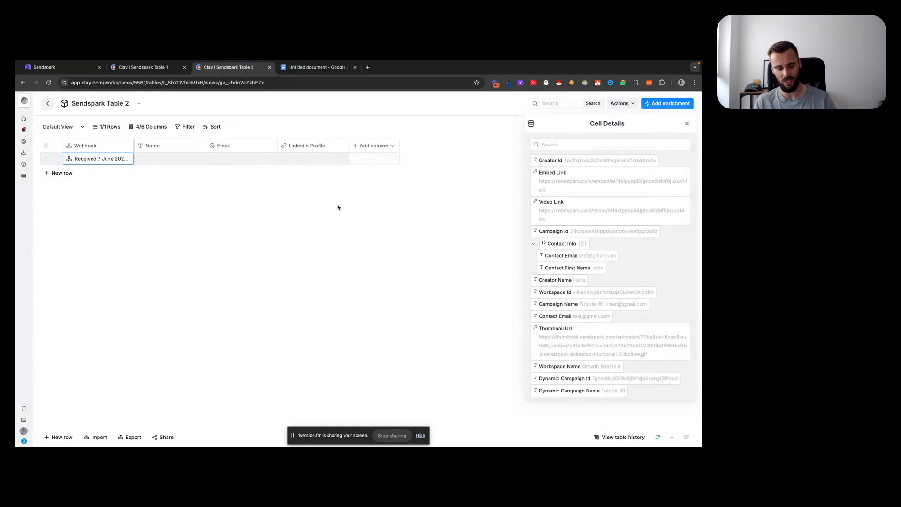
left_click(316, 67)
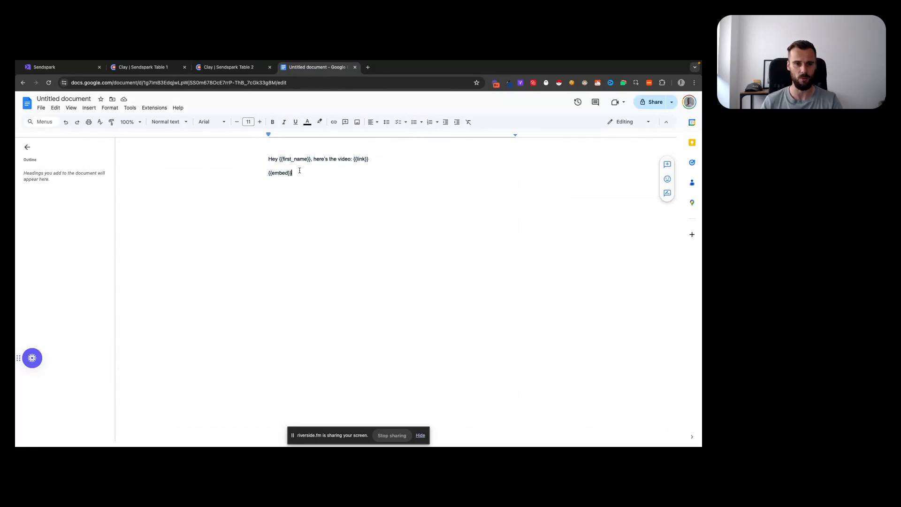
left_click(43, 67)
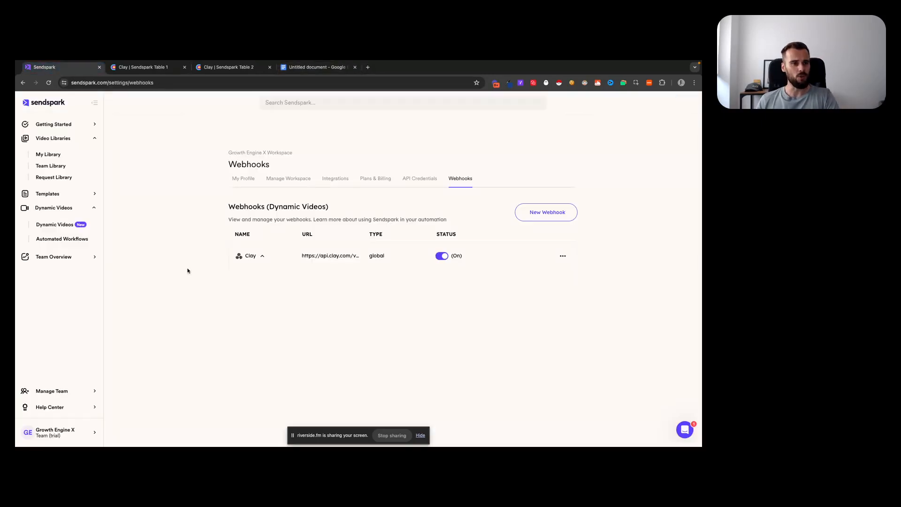
- In Manage Workspace, toggle off Support Sendspark badges and move to the custom subdomain field
left_click(55, 432)
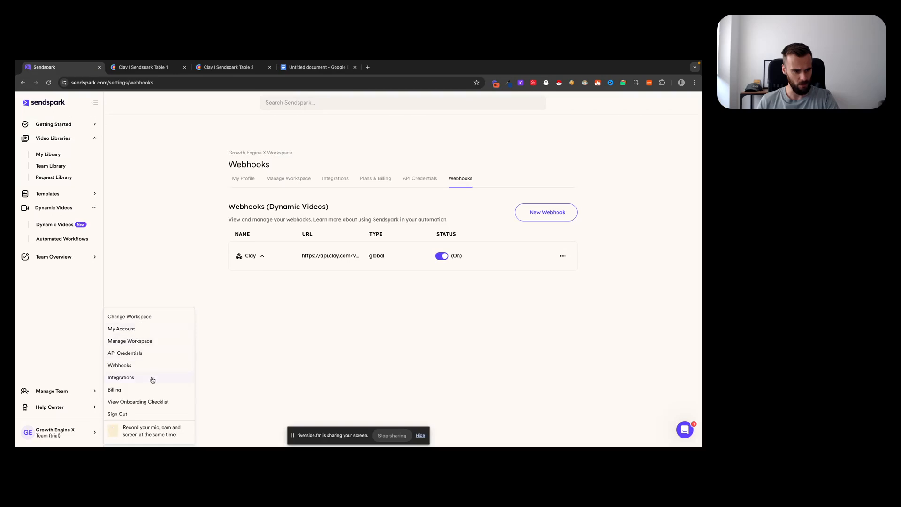
left_click(275, 183)
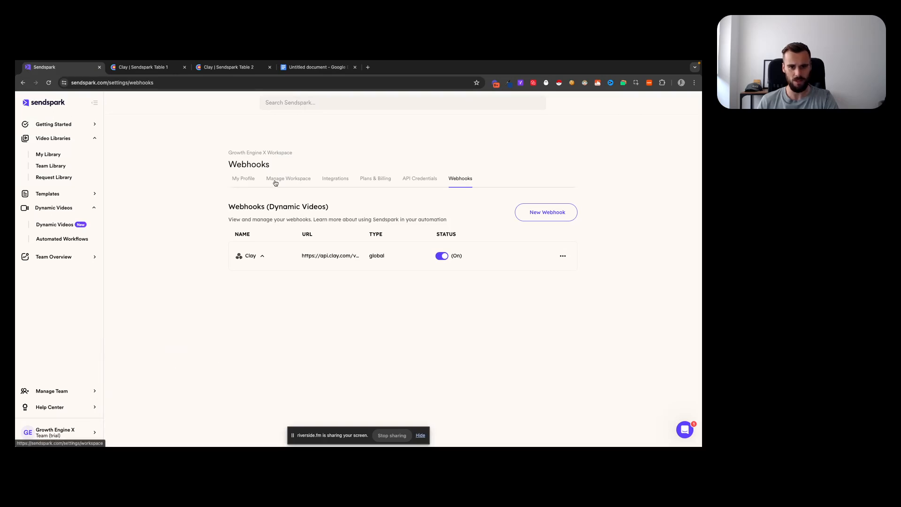
left_click(288, 178)
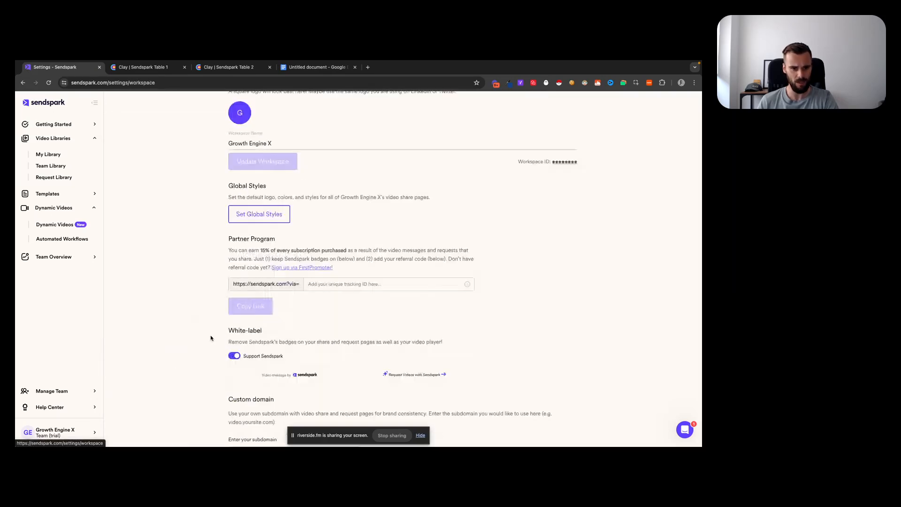
left_click(233, 355)
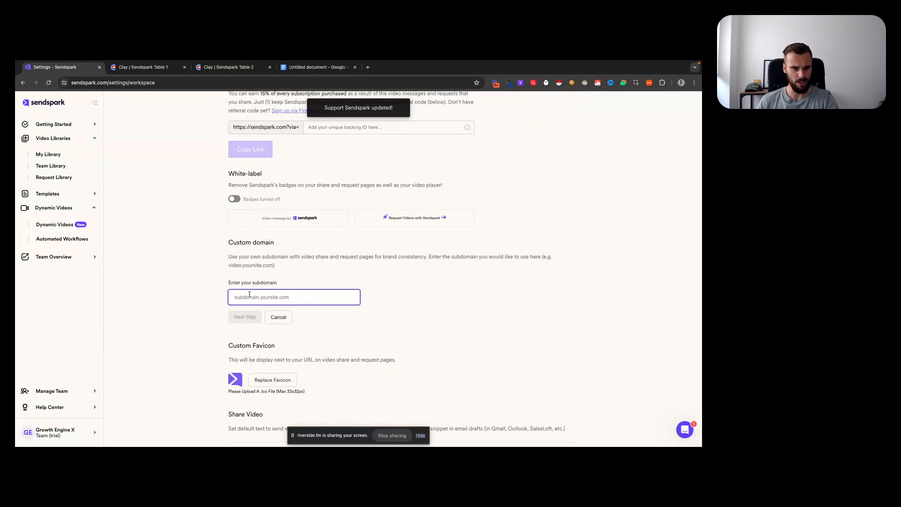
left_click(245, 316)
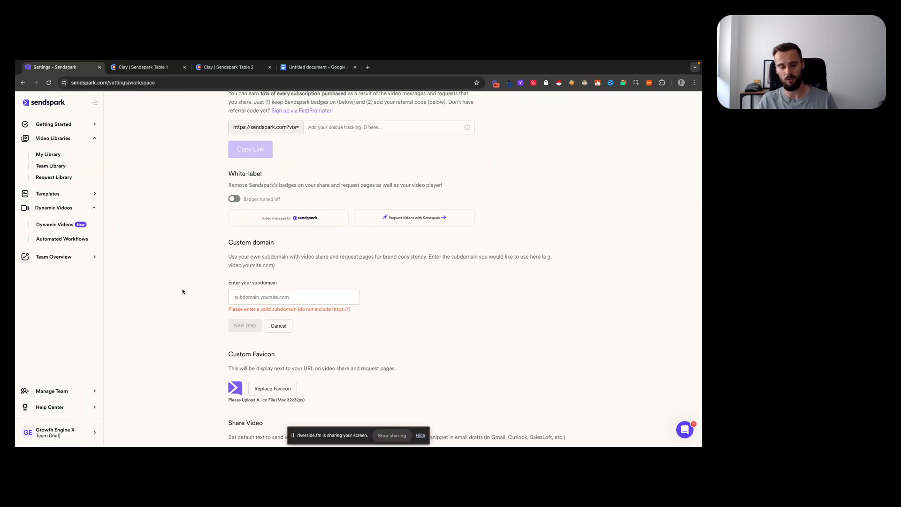
mouse_move(195, 285)
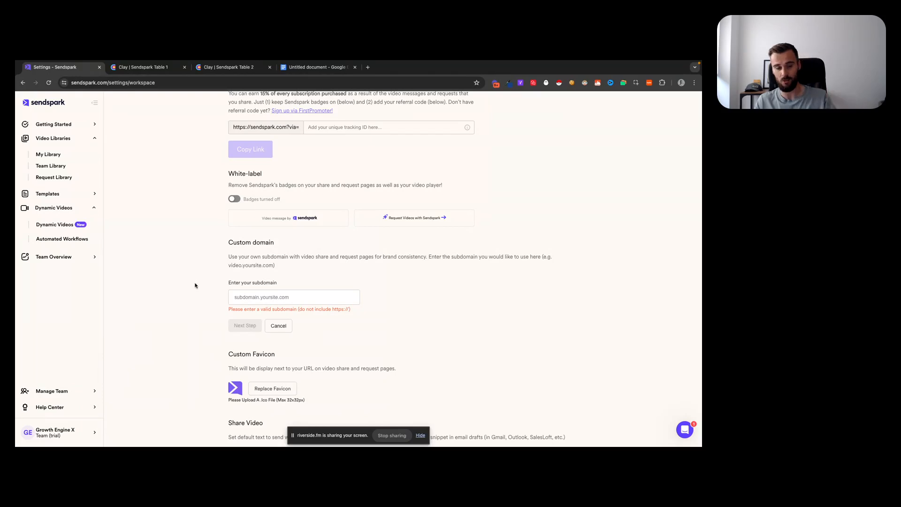
mouse_move(205, 219)
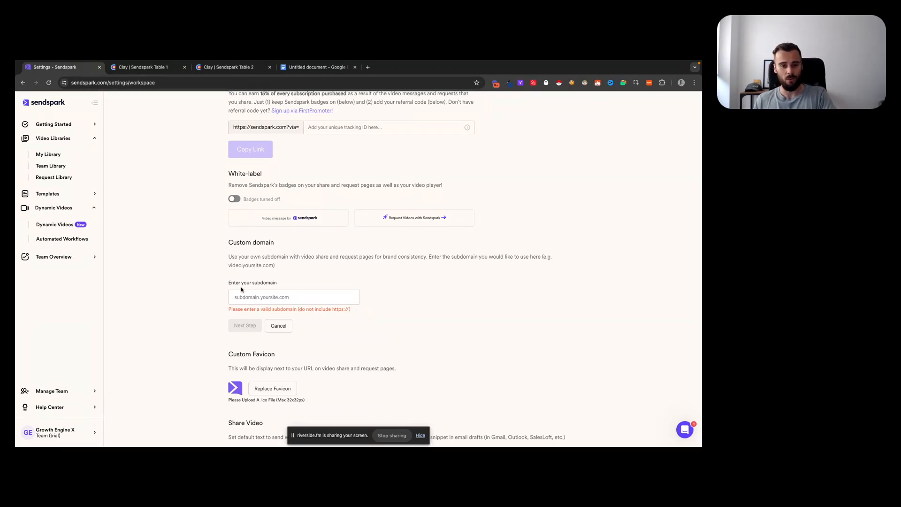
mouse_move(233, 67)
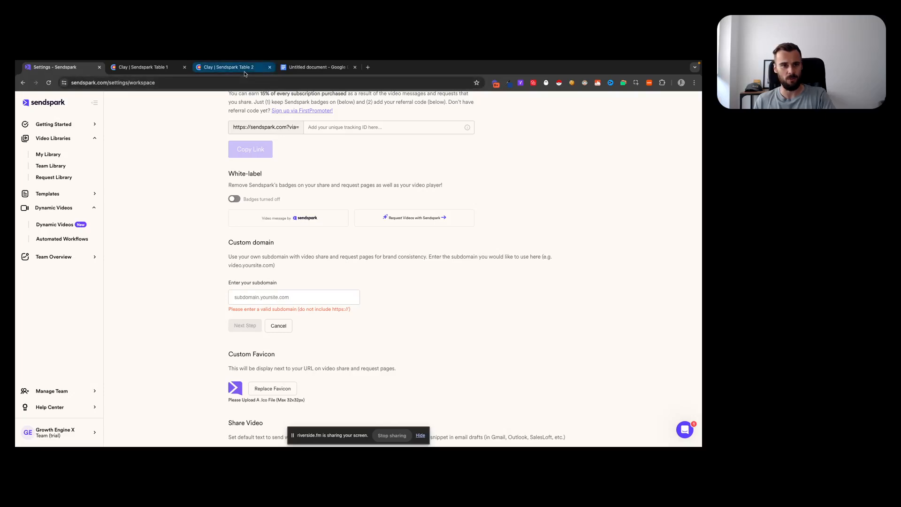
- Return to Sendspark Table 2 in Clay with the received webhook's payload details visible
left_click(233, 68)
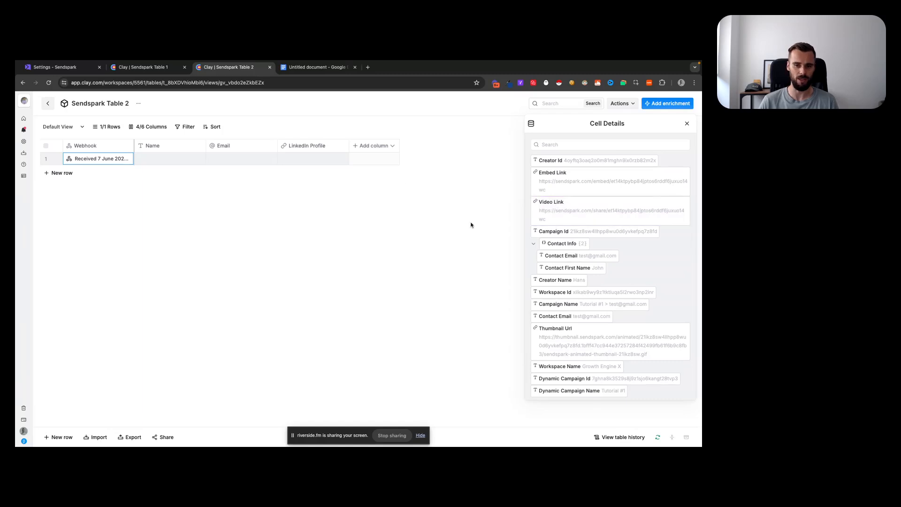
mouse_move(334, 238)
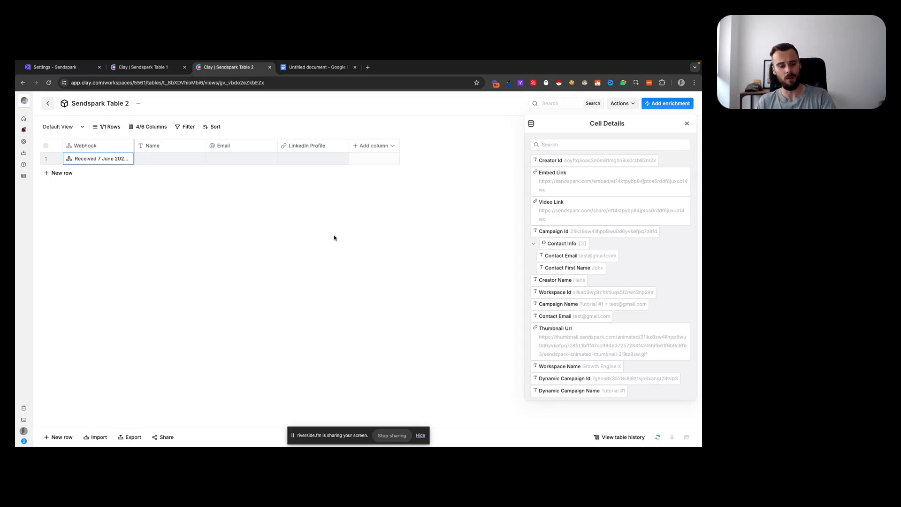
mouse_move(235, 216)
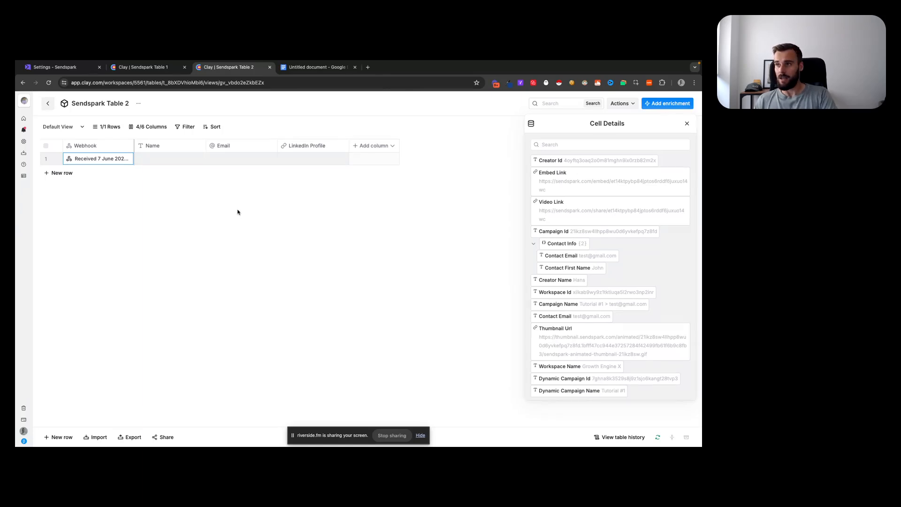
mouse_move(244, 209)
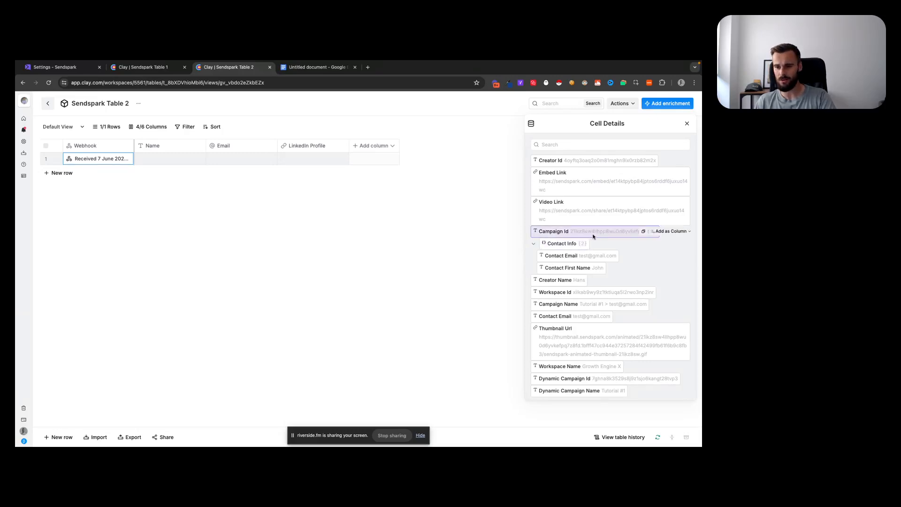
- Close the payload details, glance over the Sendspark settings, and return to the email template document
left_click(686, 123)
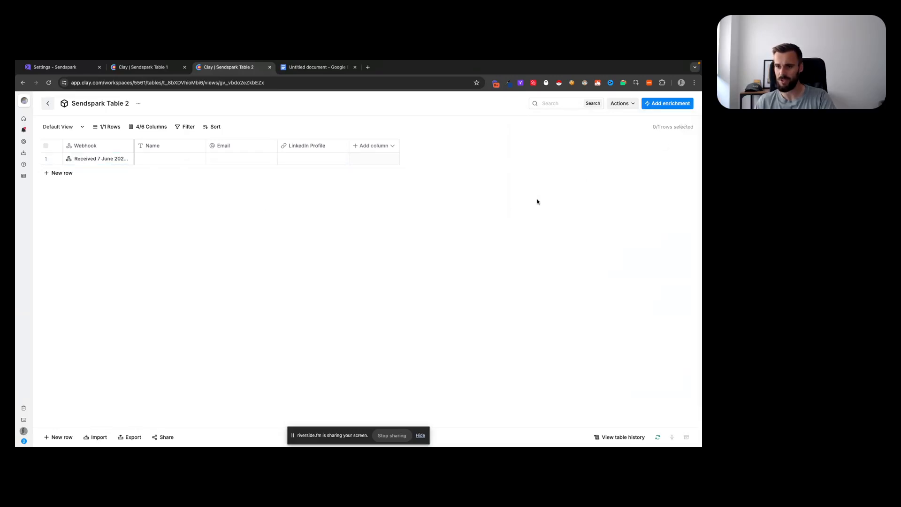
mouse_move(295, 203)
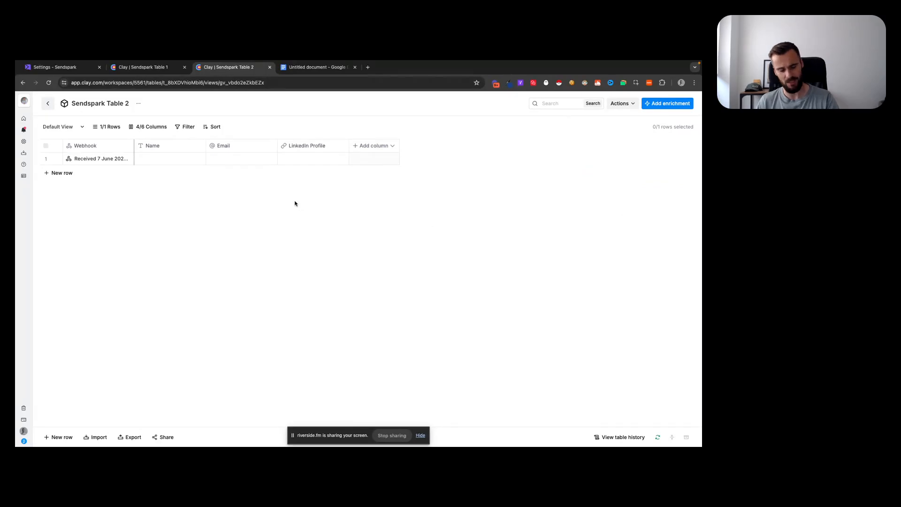
left_click(53, 68)
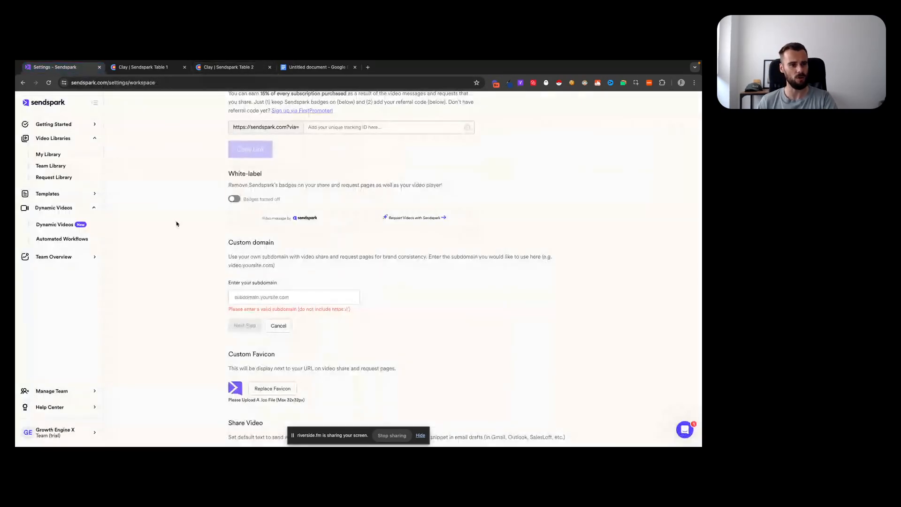
scroll("down", 3)
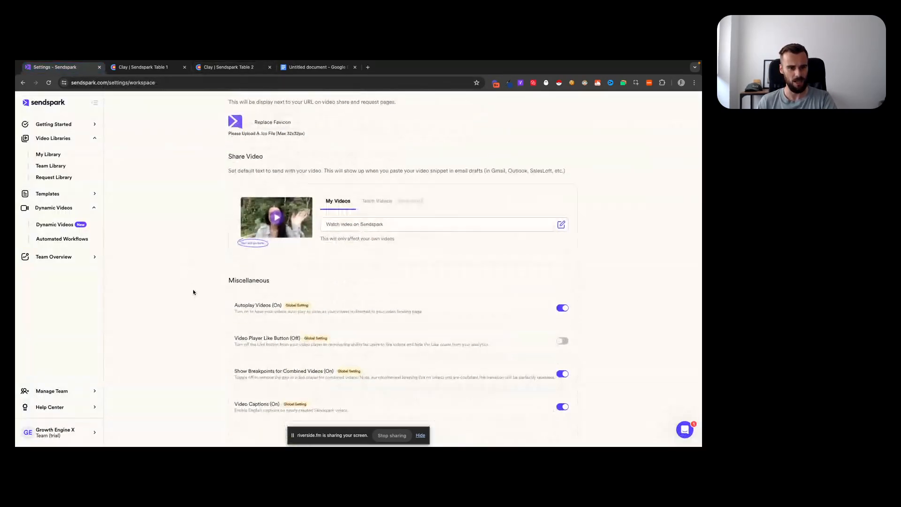
scroll("up", 3)
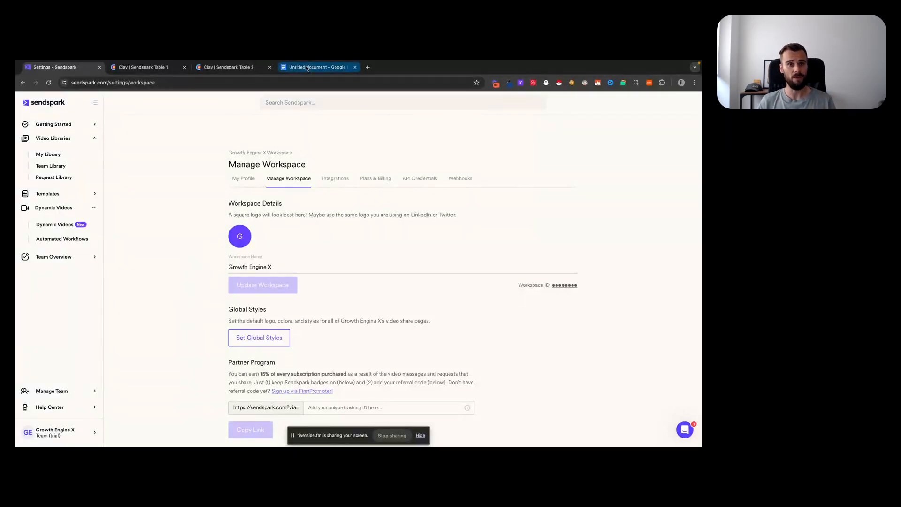
left_click(316, 68)
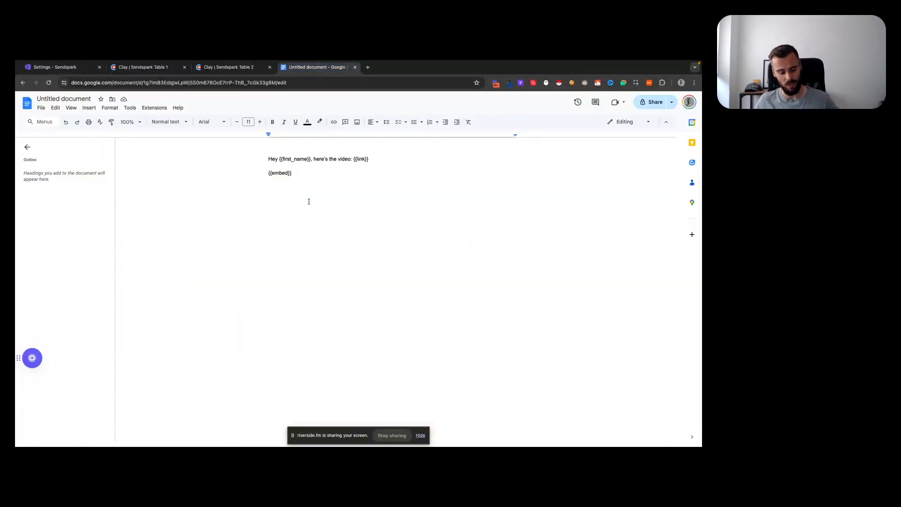